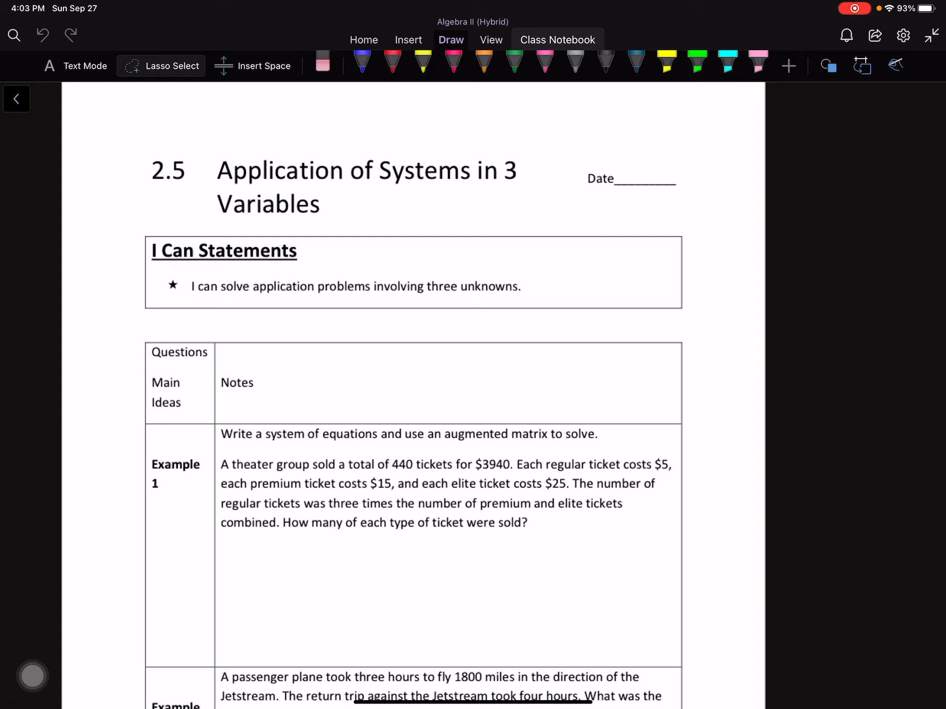
Scroll to the Example 1 theater ticket problem and select the dark blue pen
scroll("down", 3)
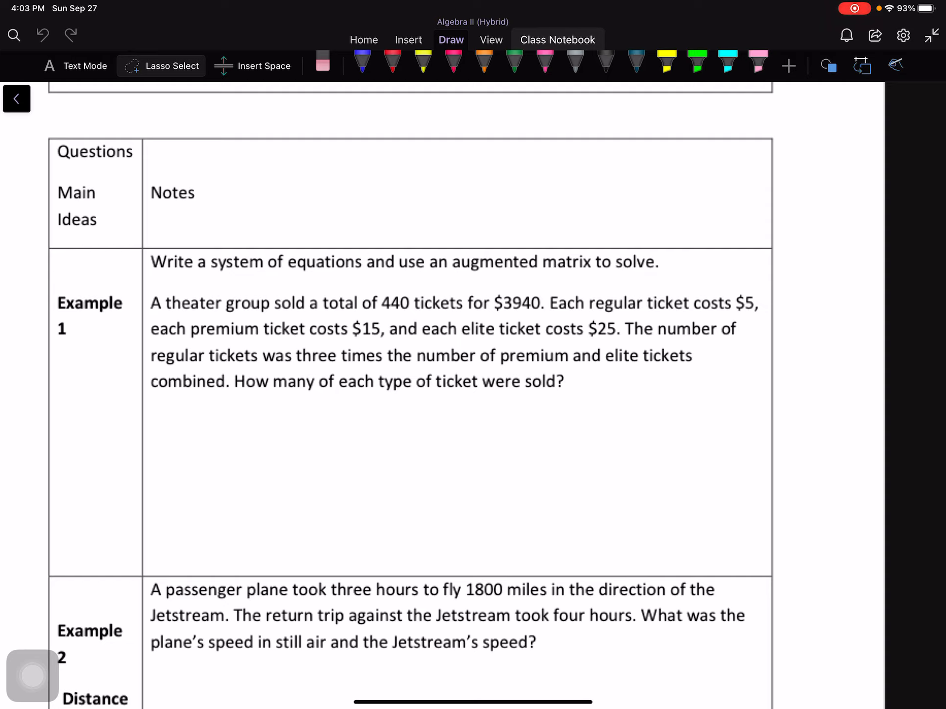
left_click(362, 62)
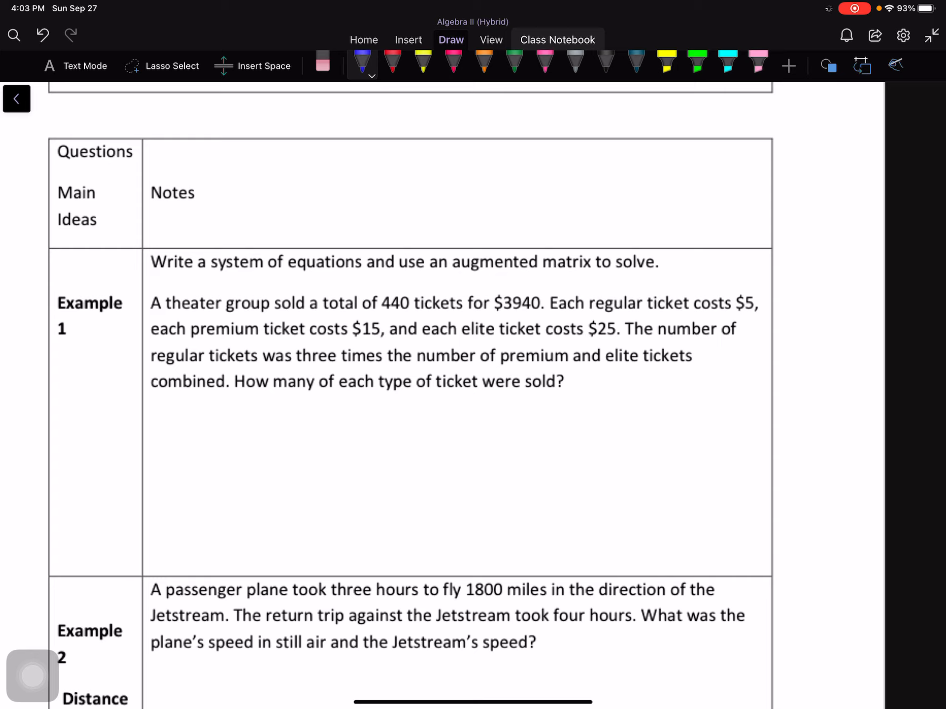
Handwrite x, y, z = # of regular, premium, elite tickets, underlining regular in the problem
left_click_drag(144, 398, 148, 410)
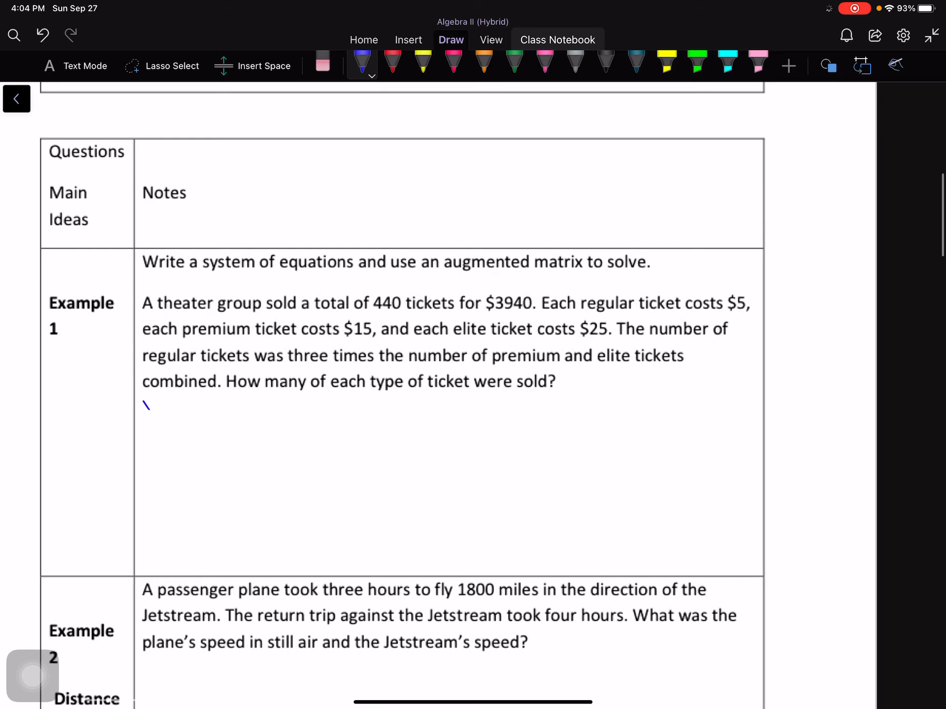
left_click_drag(145, 404, 143, 450)
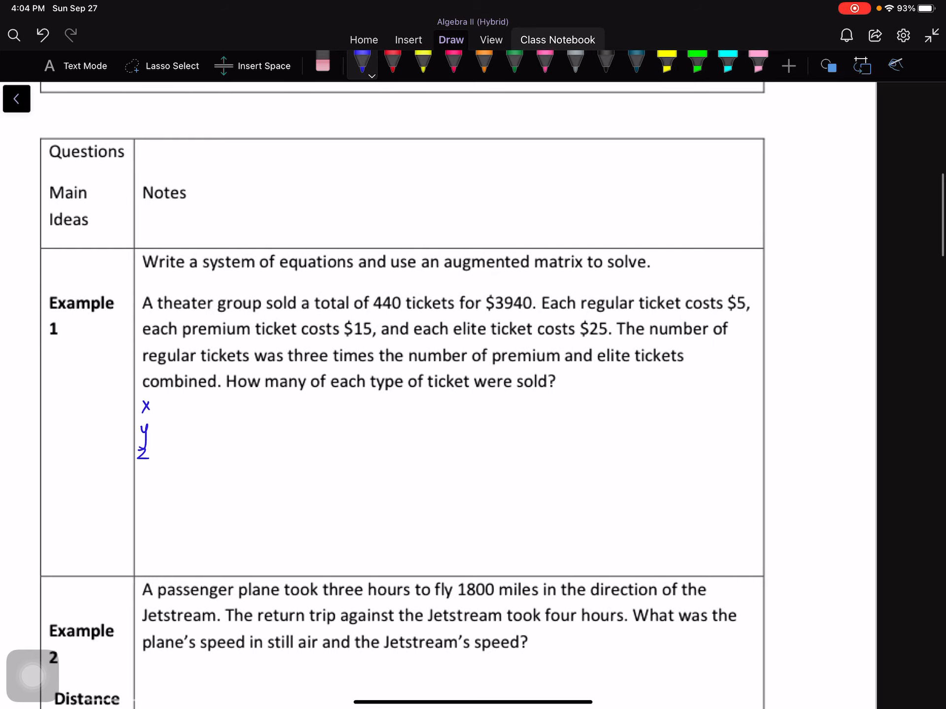
left_click_drag(153, 406, 163, 450)
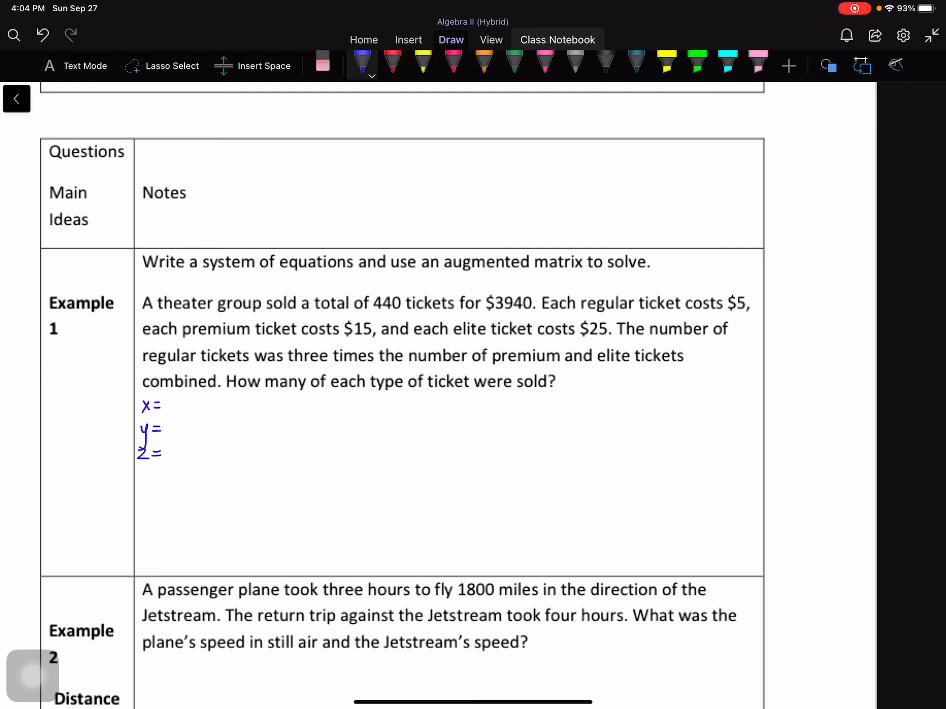
left_click_drag(582, 314, 640, 316)
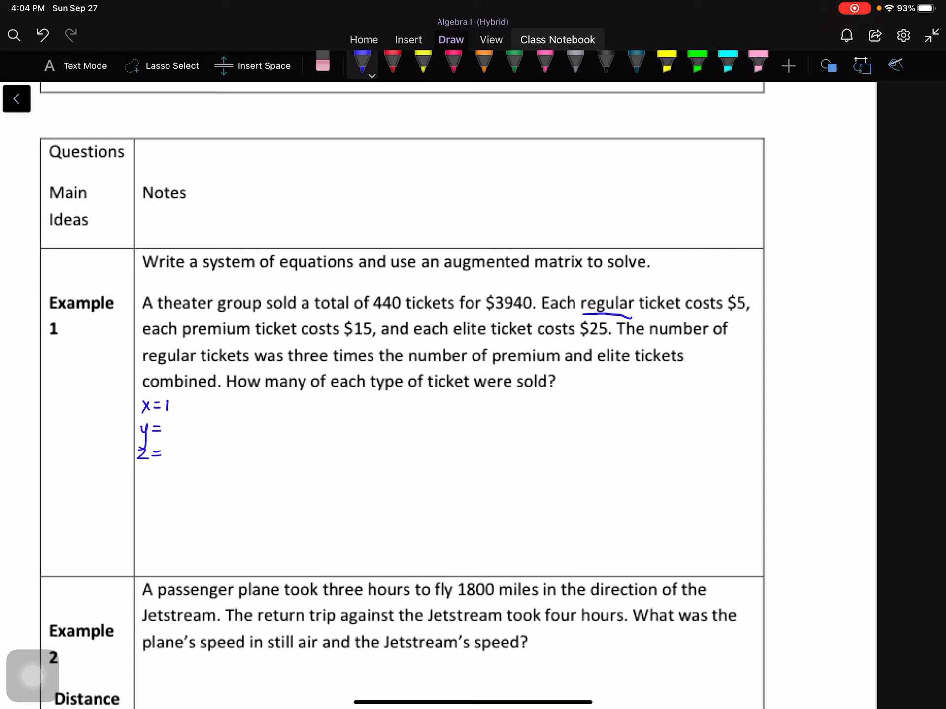
left_click_drag(166, 404, 212, 404)
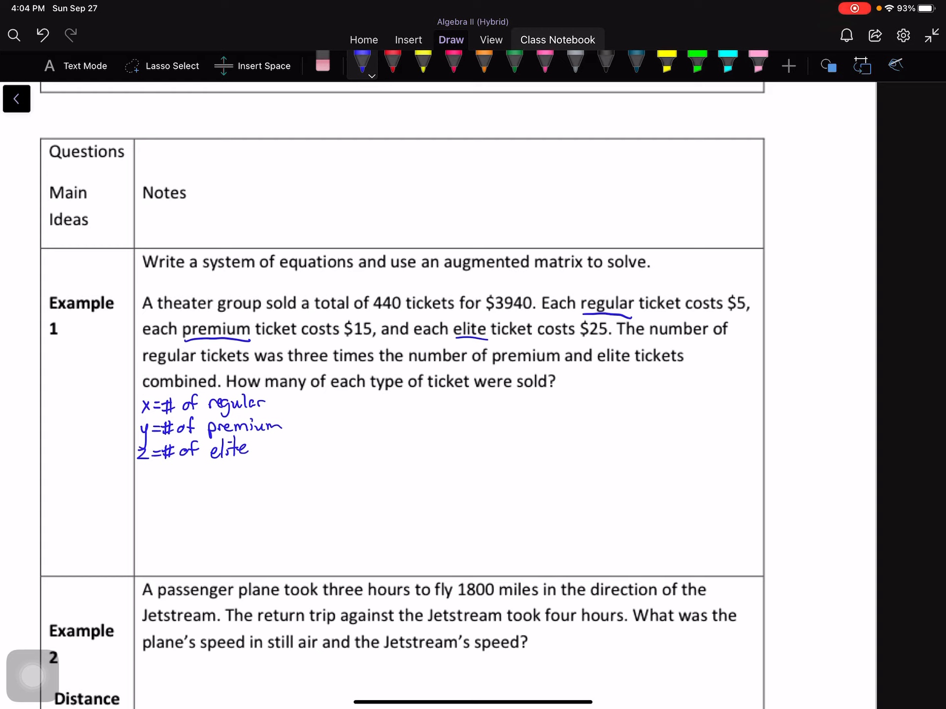
left_click(666, 64)
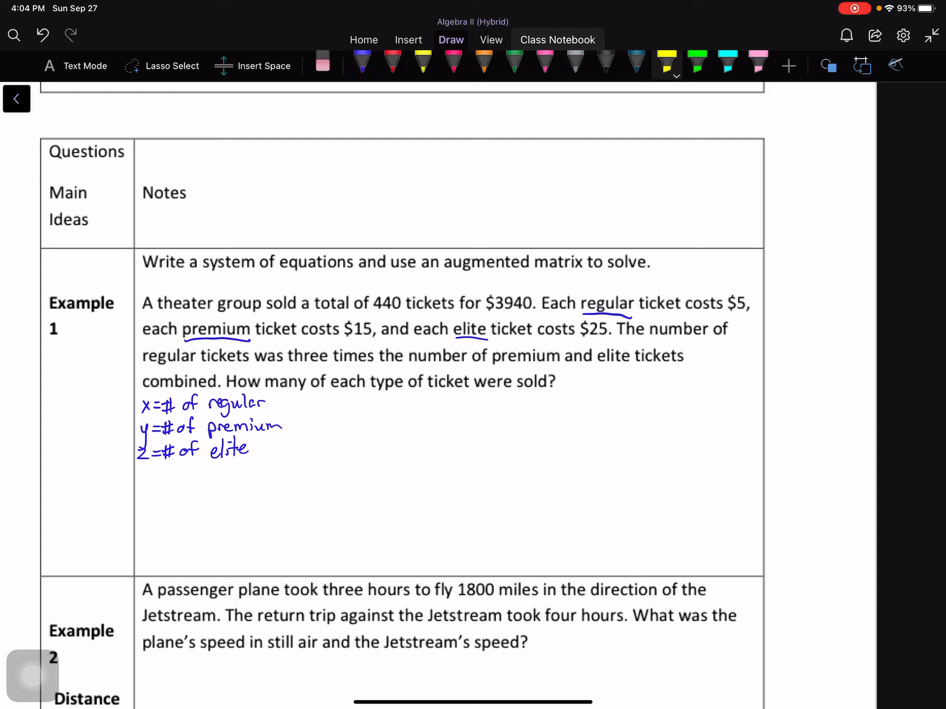
Highlight the $3940 total and the $5, $15, $25 prices in yellow
left_click_drag(483, 303, 536, 303)
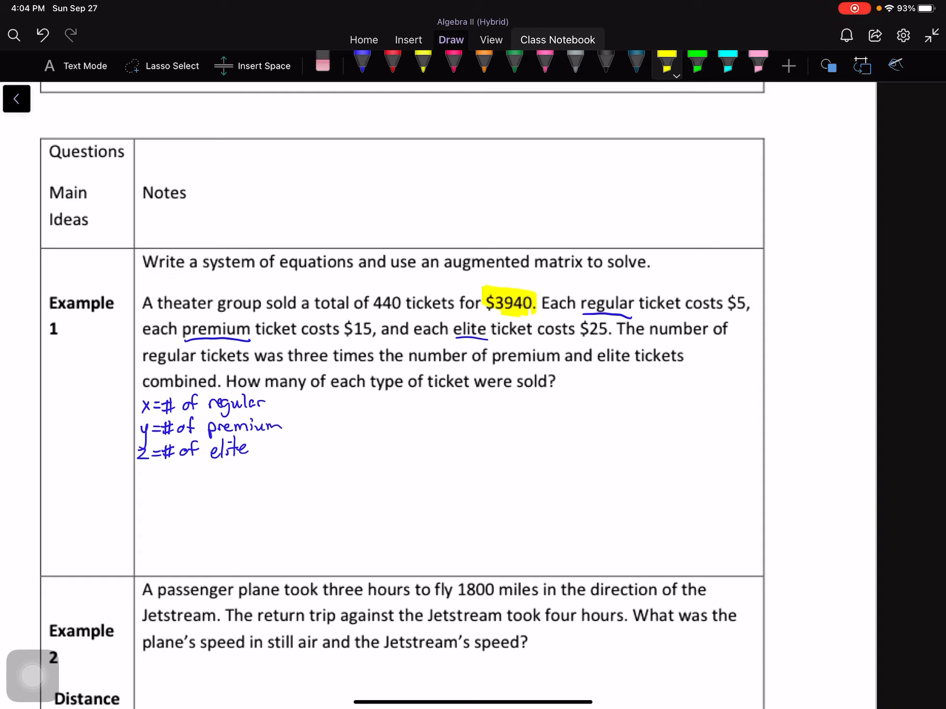
left_click_drag(733, 302, 599, 328)
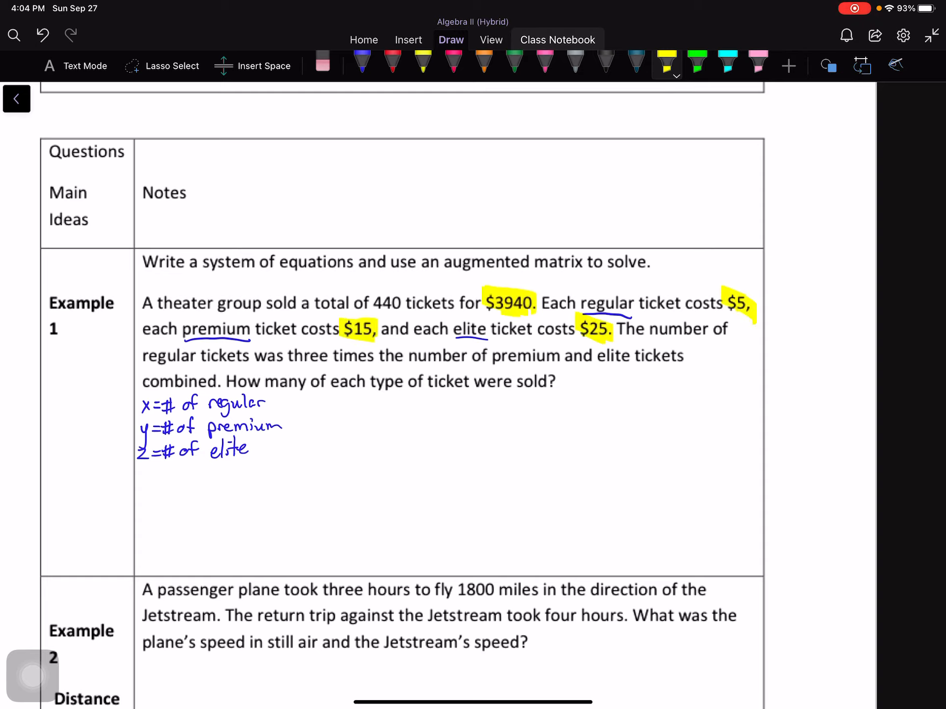
left_click(392, 62)
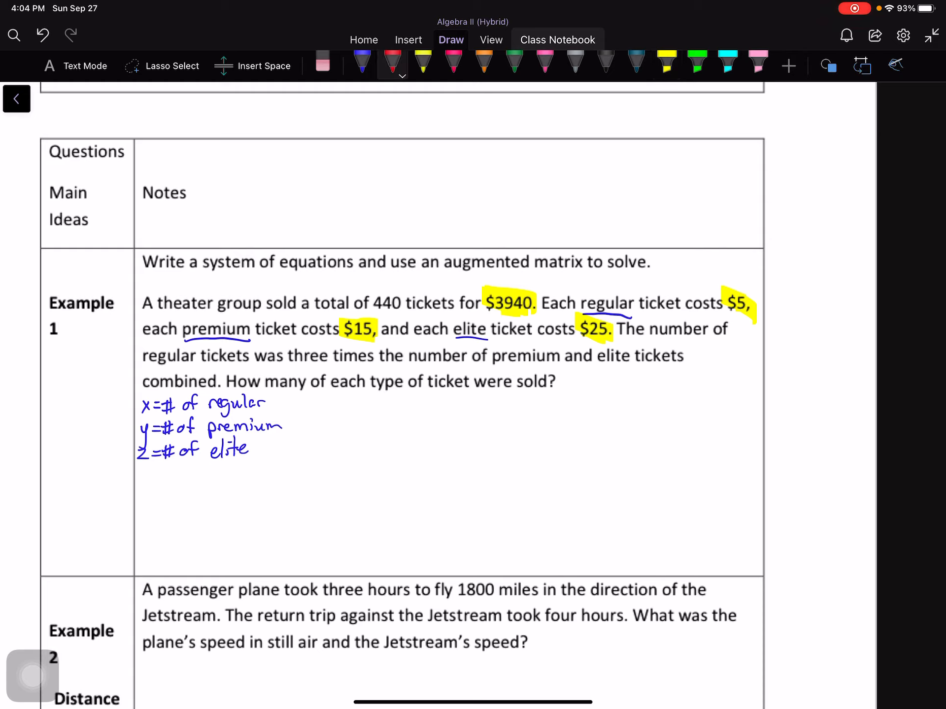
Write 5x+15y+25z = 3940 and x+y+z = 440 in red, underlining '440 tickets'
left_click_drag(359, 411, 387, 410)
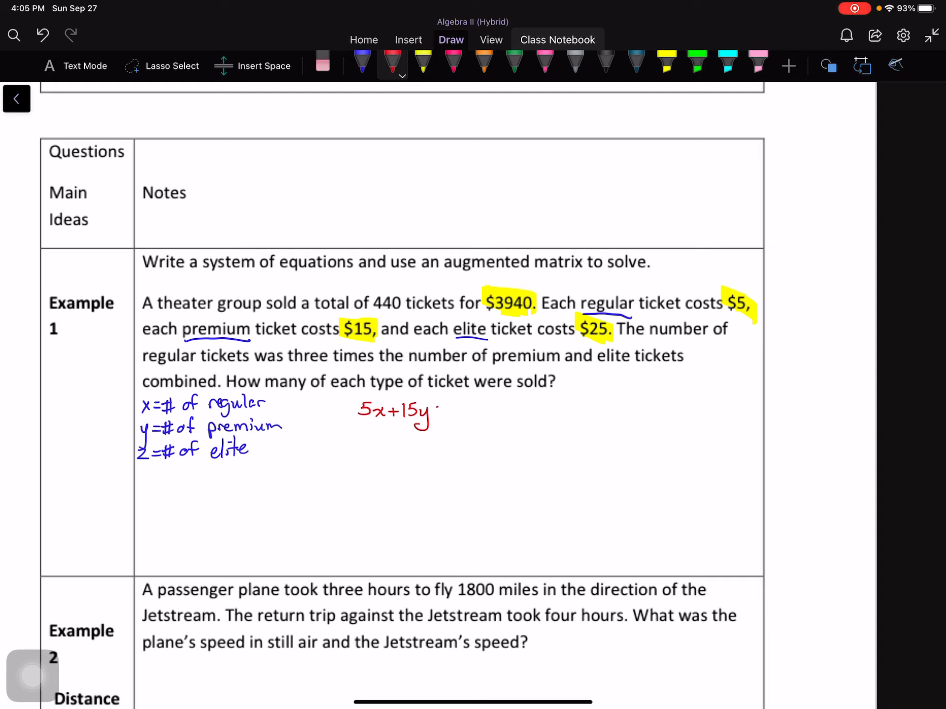
left_click_drag(432, 417, 444, 413)
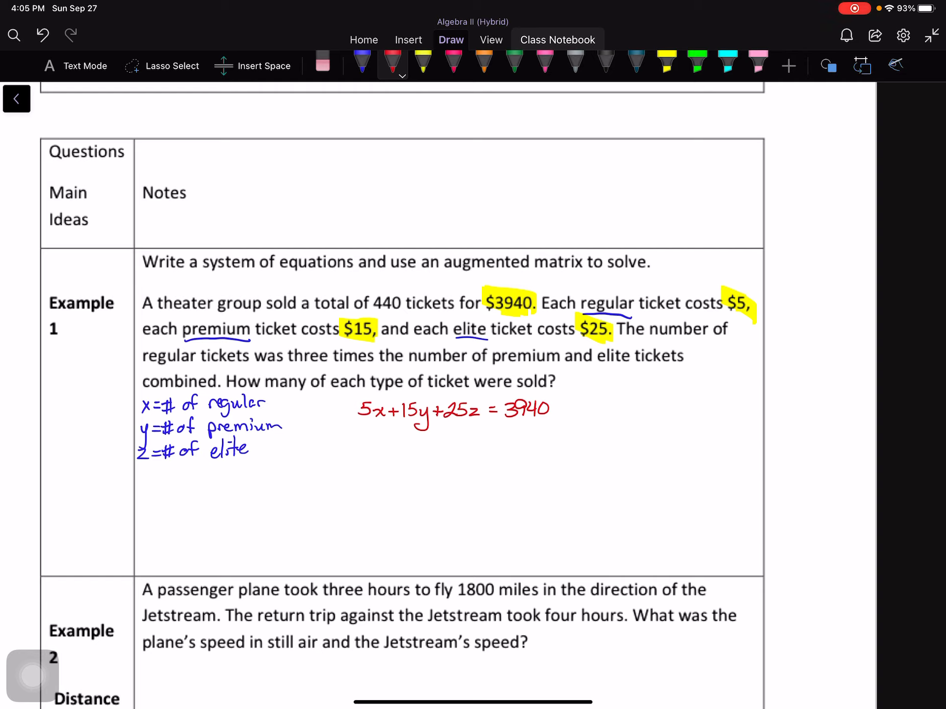
left_click_drag(374, 317, 441, 316)
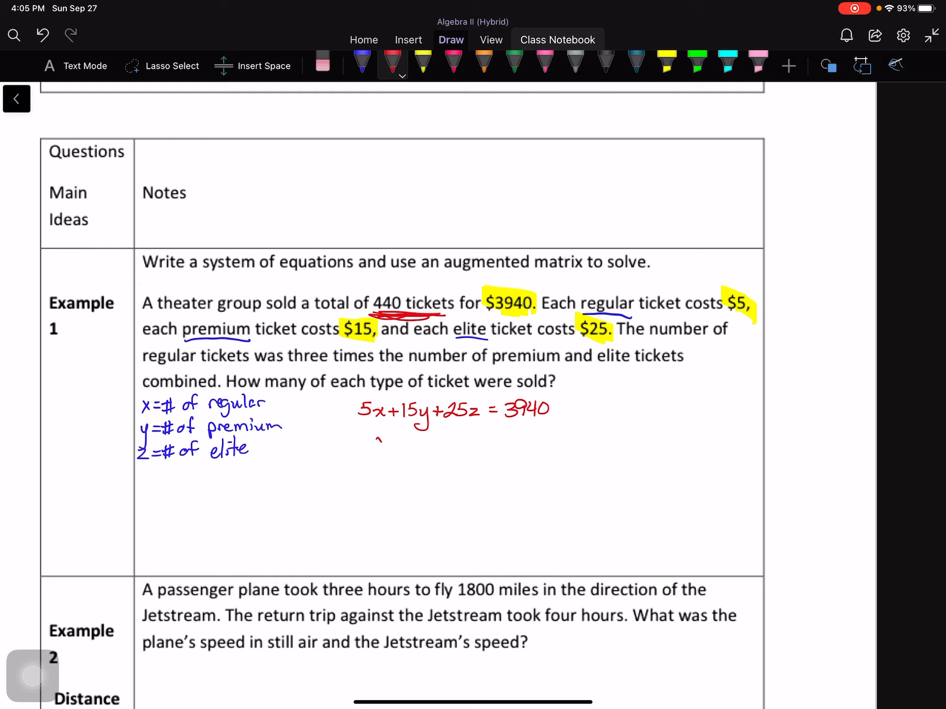
left_click_drag(368, 441, 428, 459)
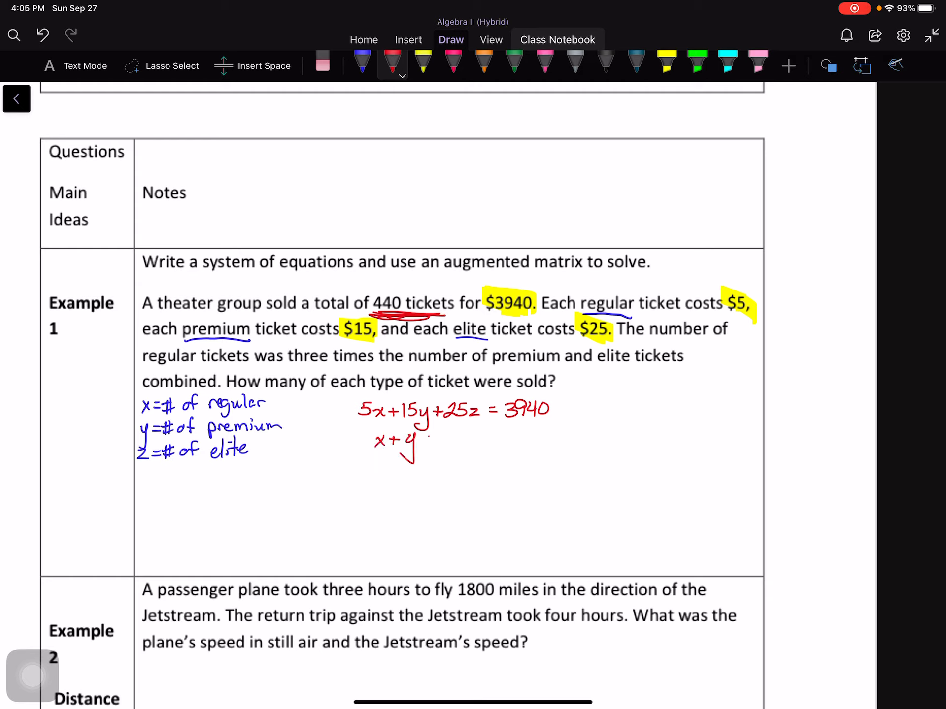
type("+z =")
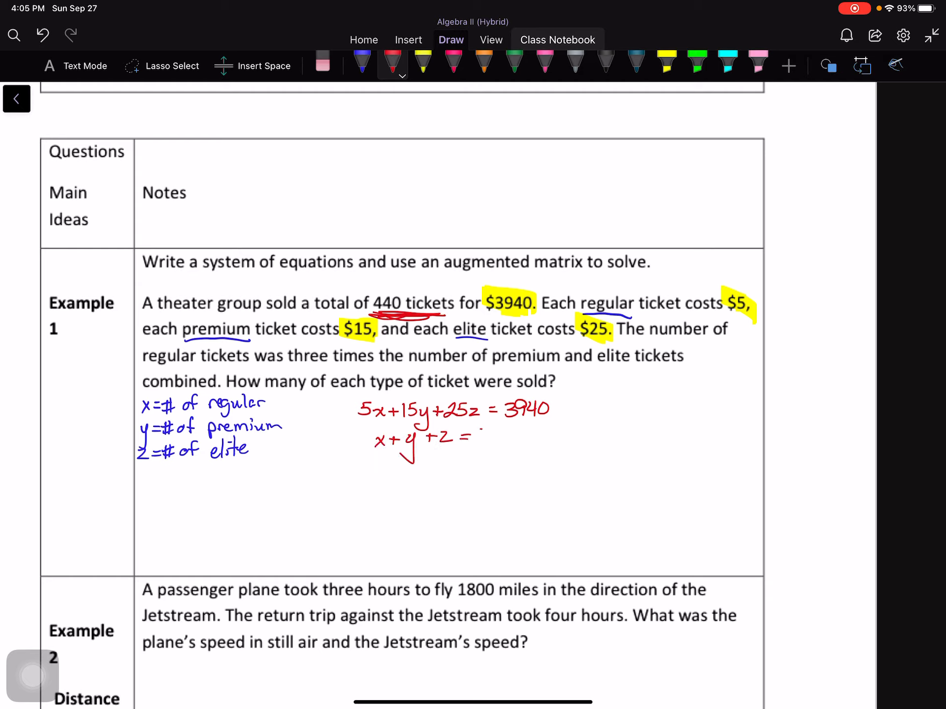
type("440")
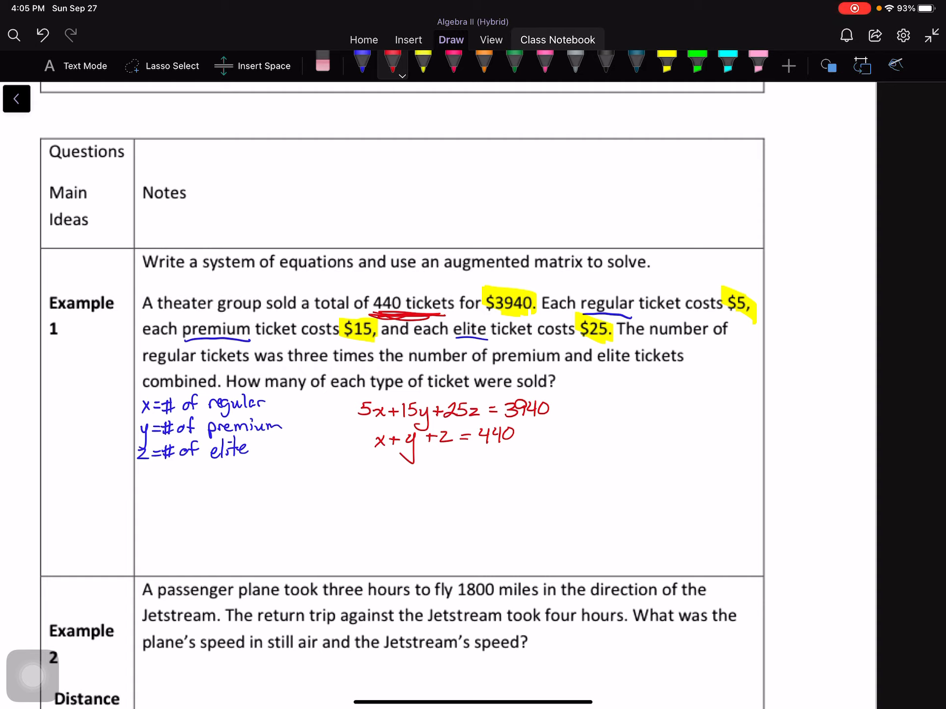
left_click(697, 62)
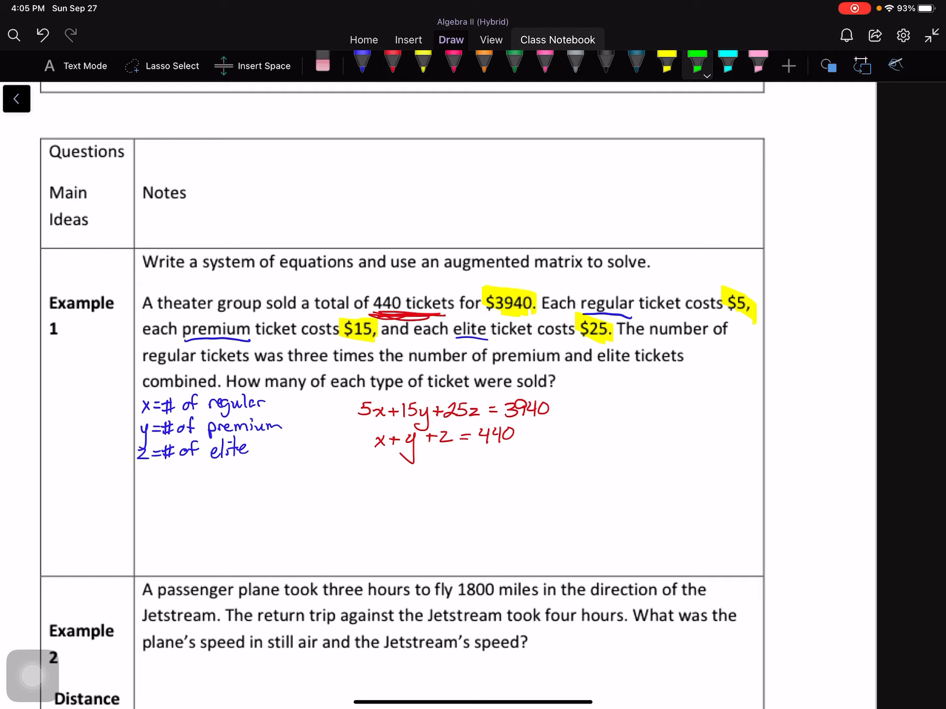
Highlight 'number of regular tickets was three' in green, circle 'was', and write x = 3(y+z)
left_click_drag(651, 331, 741, 331)
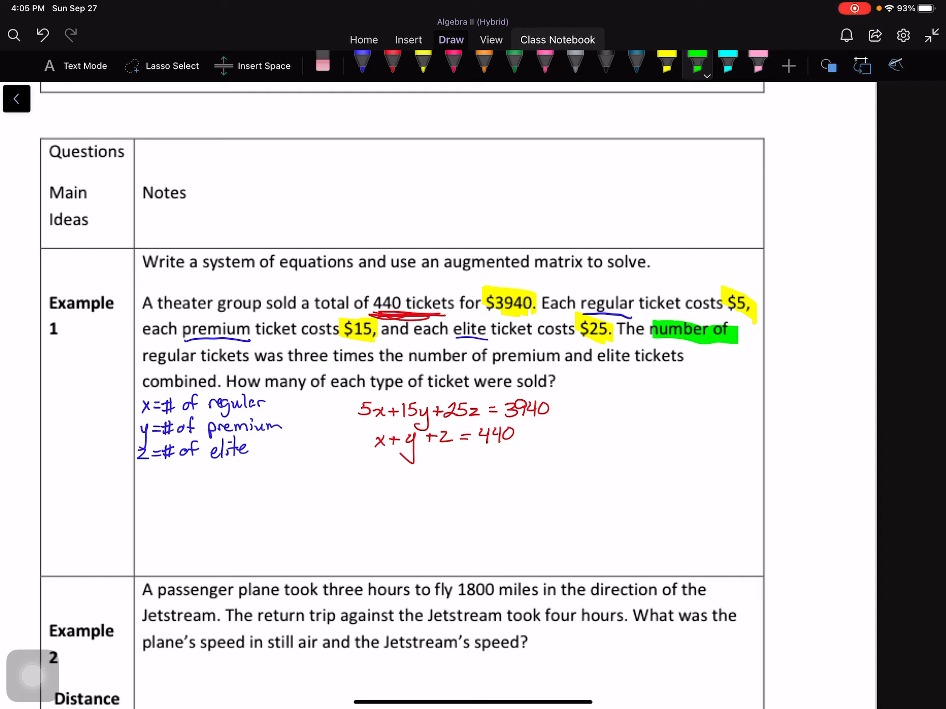
left_click_drag(142, 355, 331, 355)
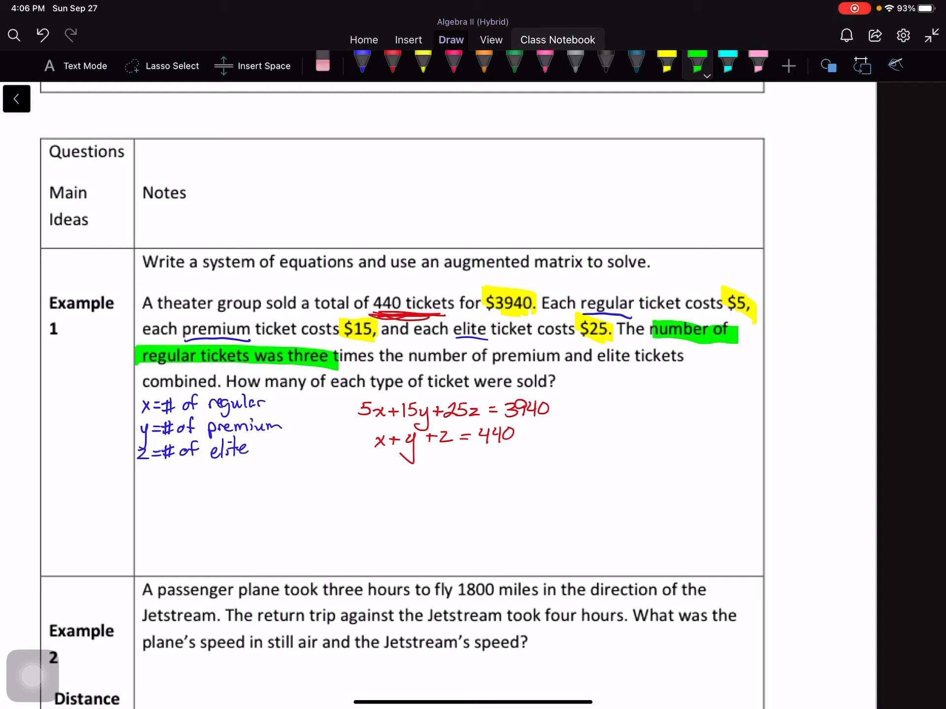
left_click(392, 62)
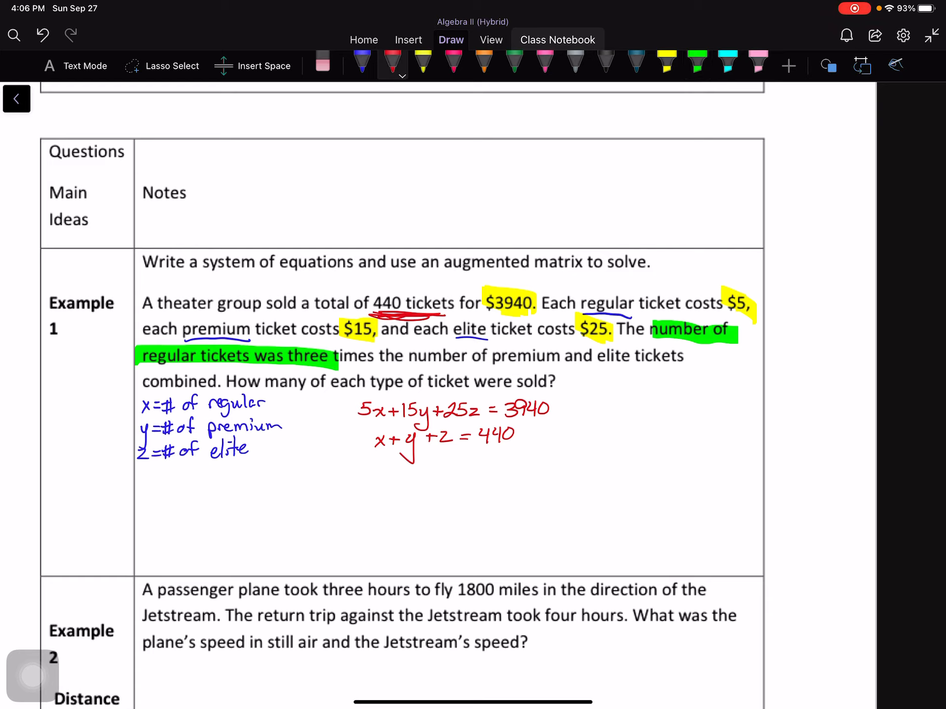
left_click_drag(374, 473, 401, 474)
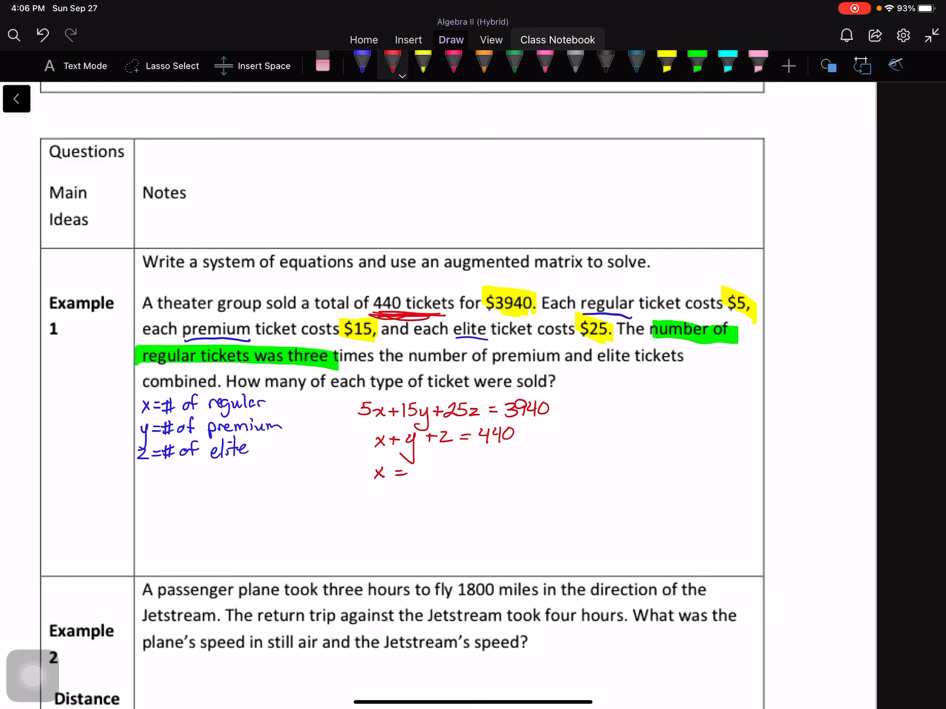
left_click(635, 62)
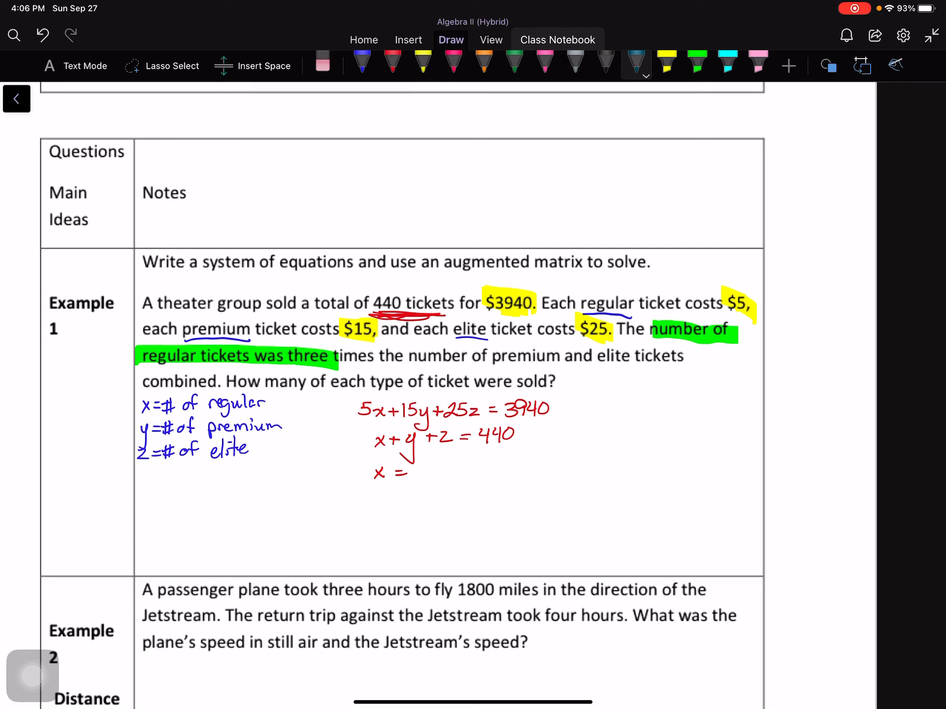
left_click_drag(260, 347, 278, 362)
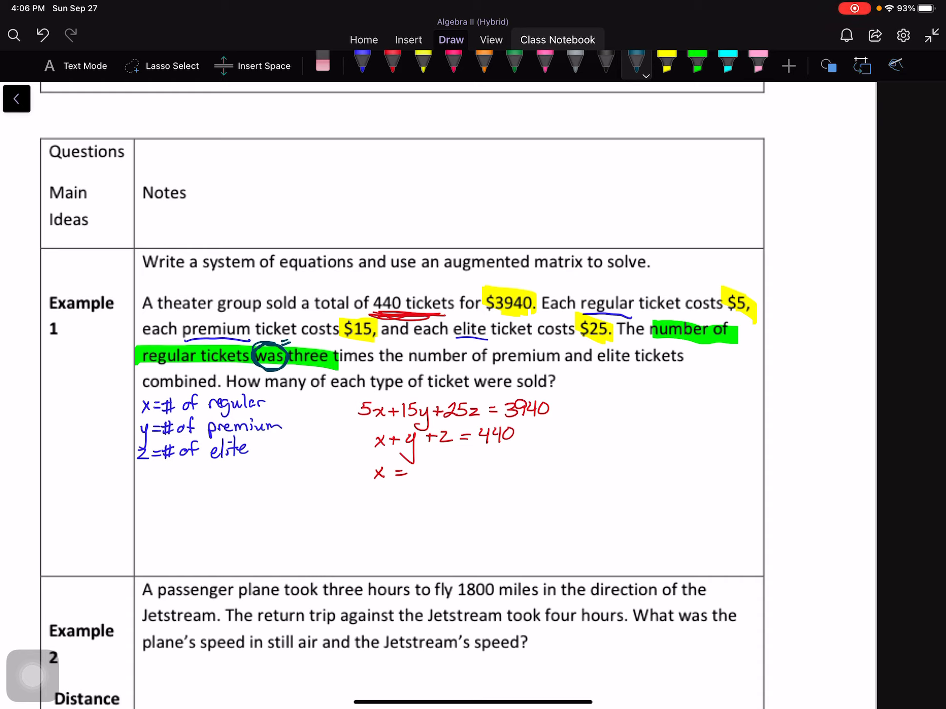
left_click(392, 62)
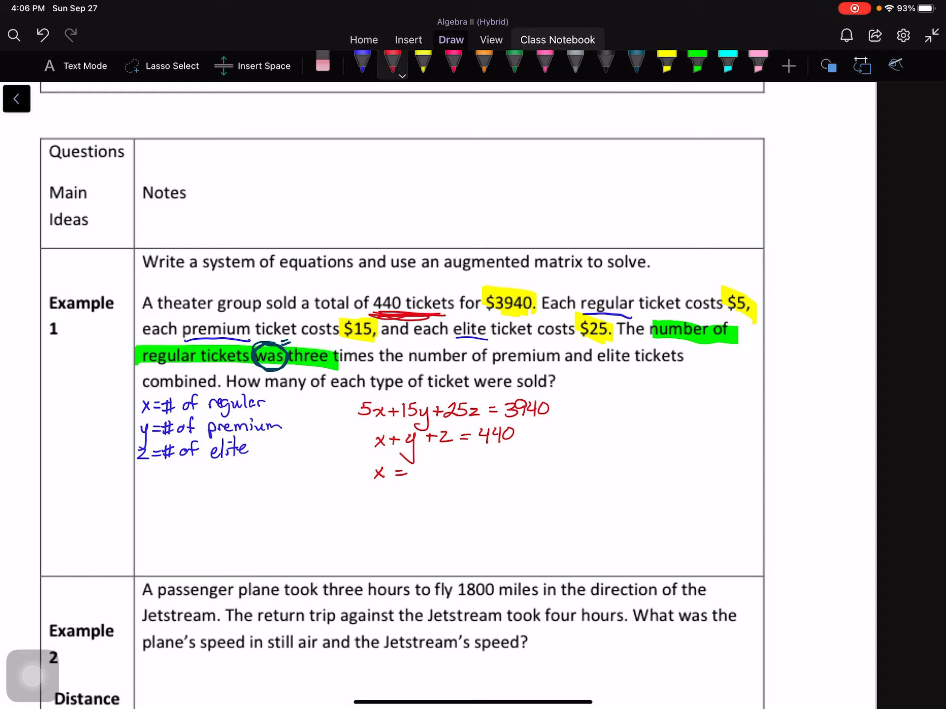
left_click_drag(416, 468, 435, 476)
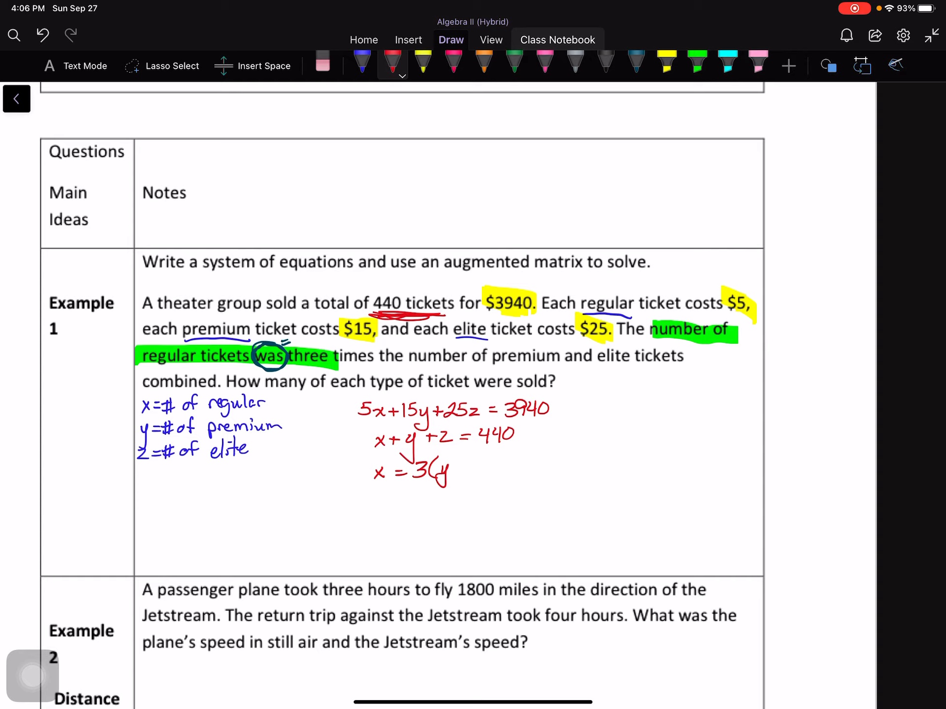
type("+z)")
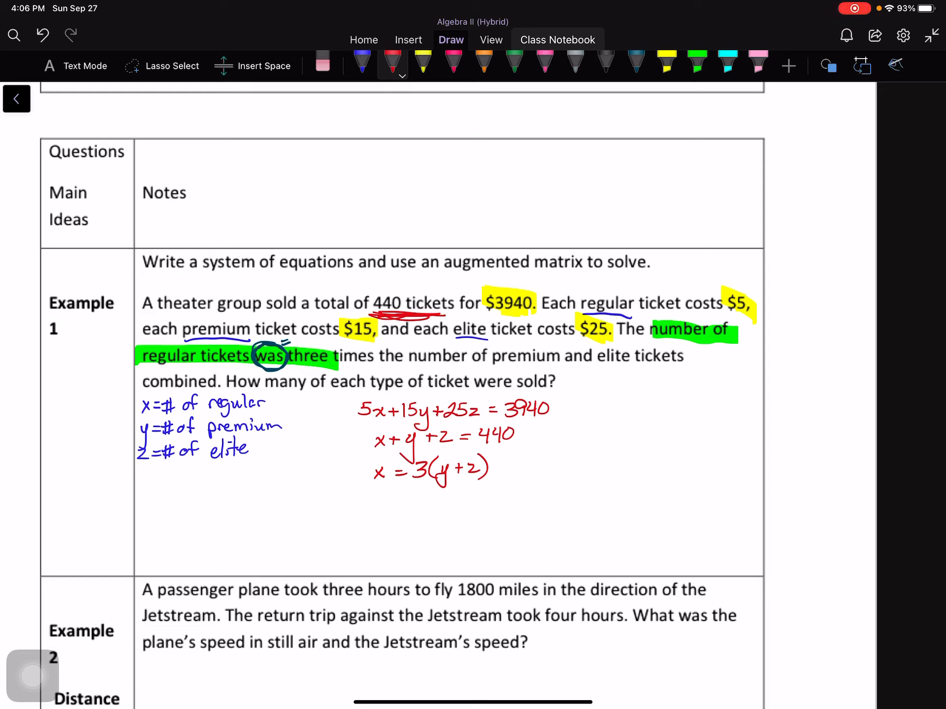
left_click(728, 64)
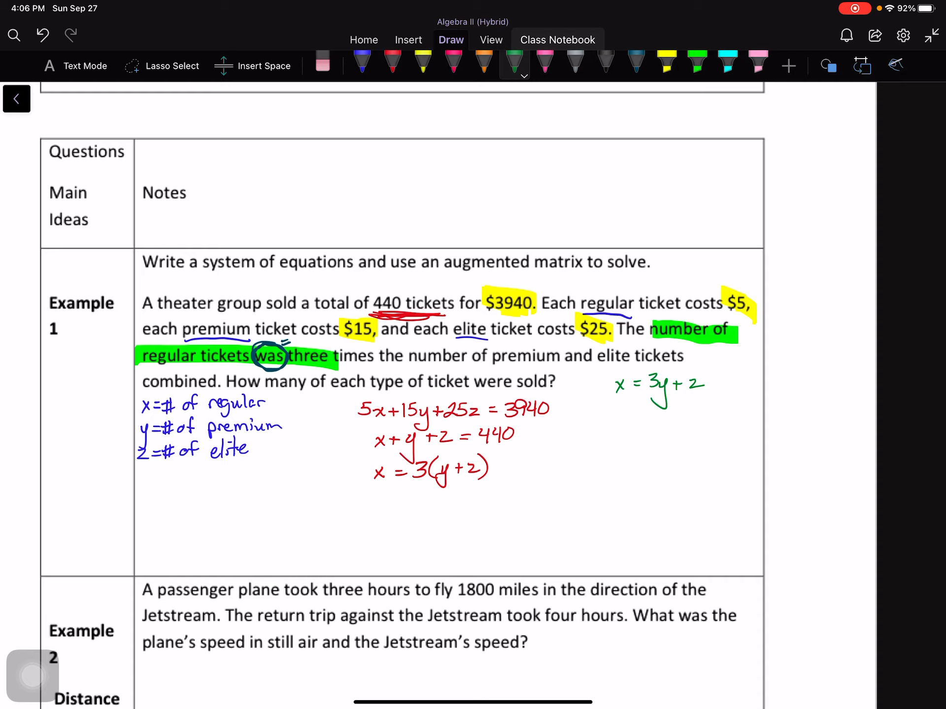
Rework x = 3(y+z) in green toward x−3y−3z=0 and lasso-select the handwritten strokes
left_click_drag(658, 386, 699, 386)
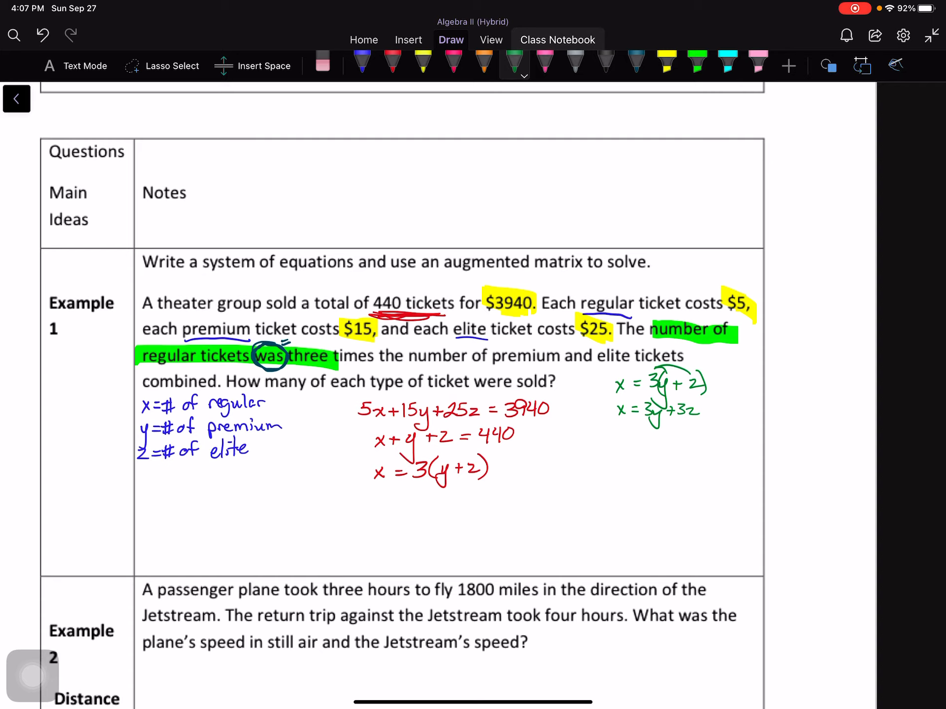
left_click(32, 678)
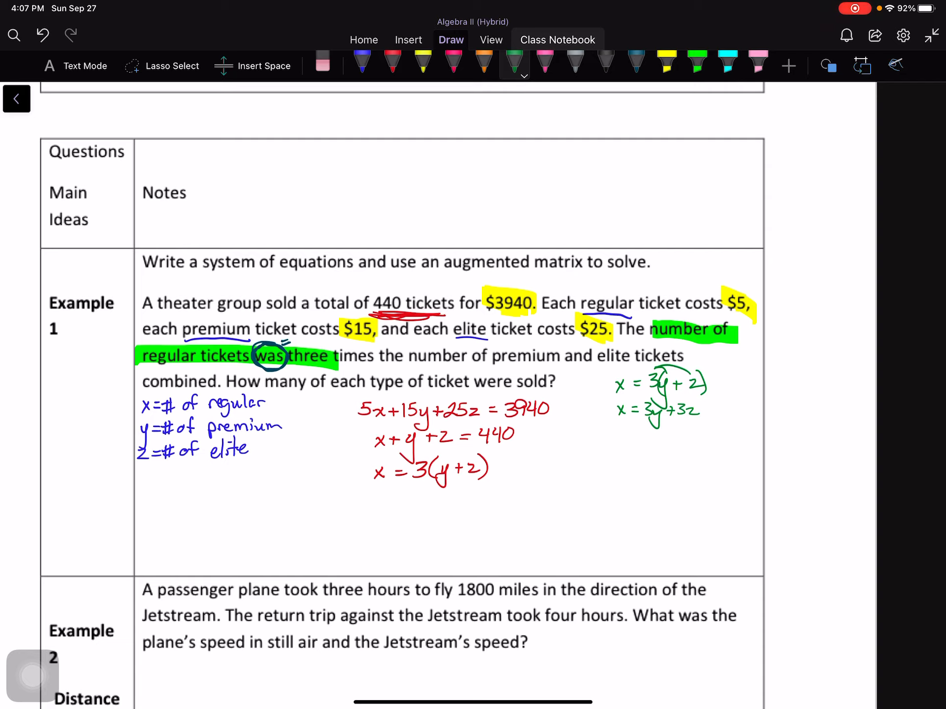
left_click(627, 428)
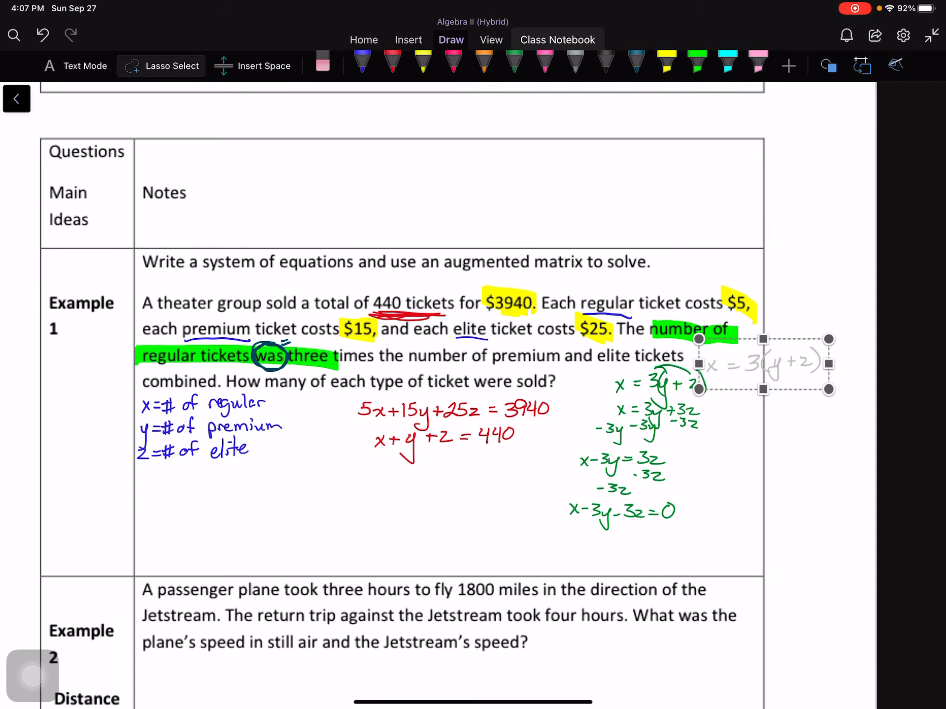
scroll("down", 3)
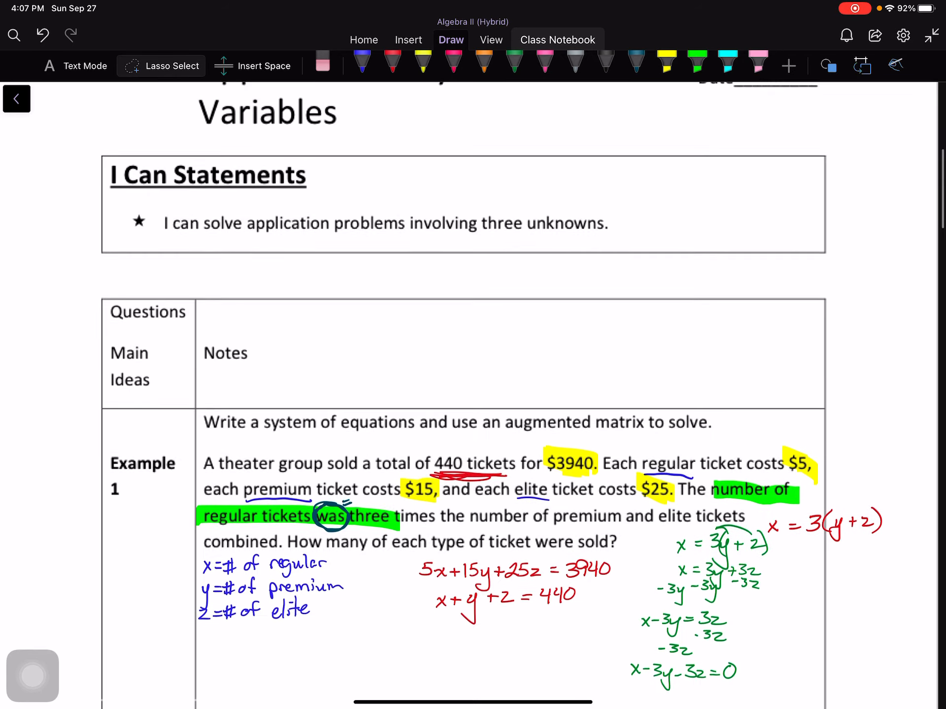
scroll("down", 3)
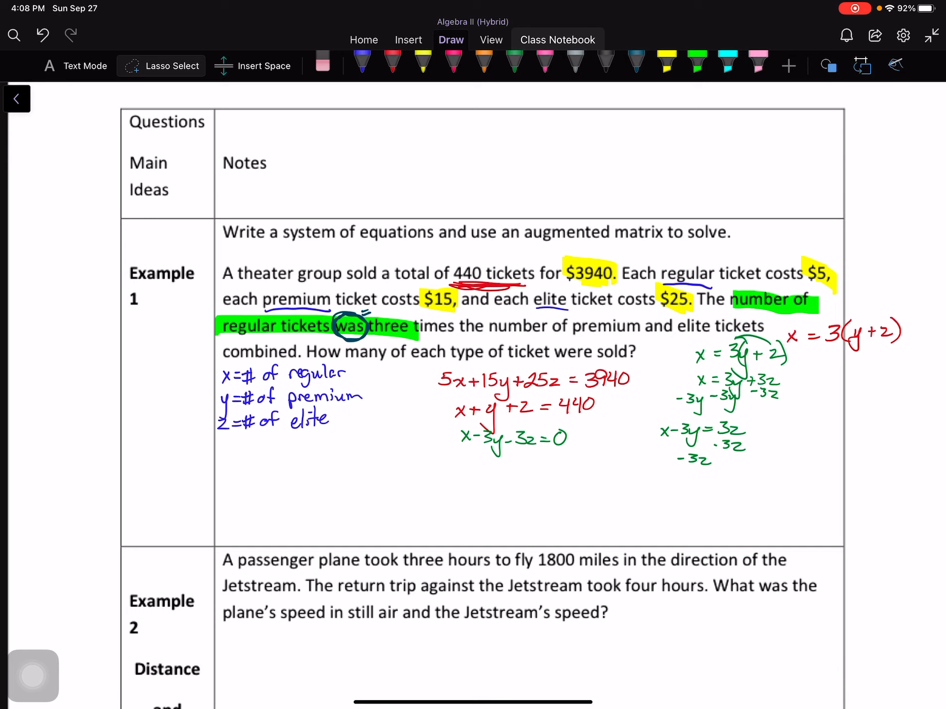
Draw the augmented matrix with divider: rows 5 15 25|3940, 1 1 1|440, 1 −3 −3|0
left_click_drag(237, 460, 221, 541)
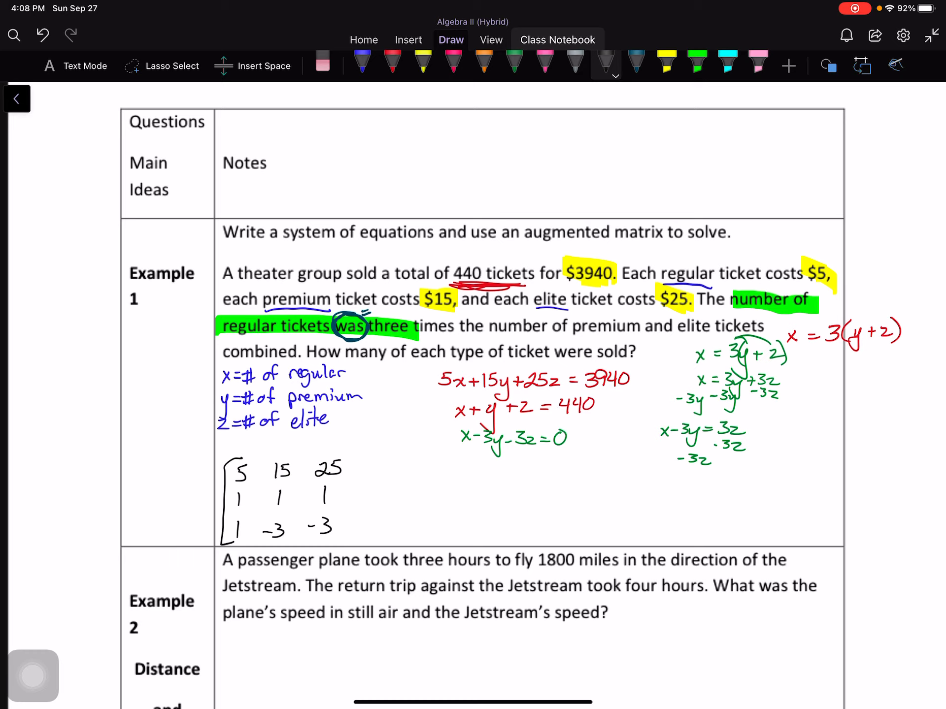
left_click_drag(349, 462, 344, 537)
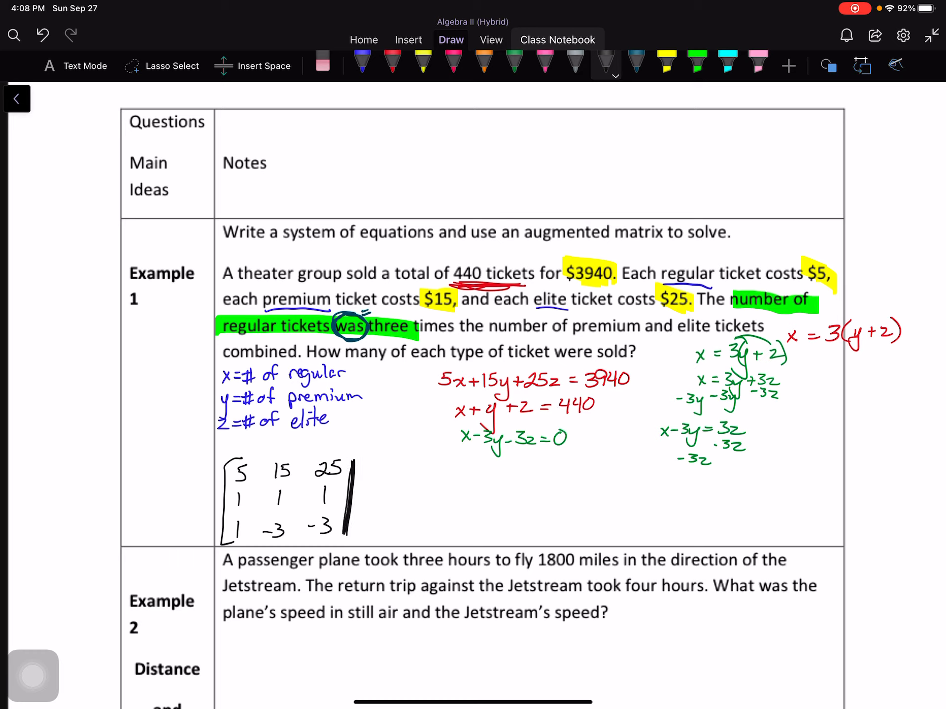
type("3")
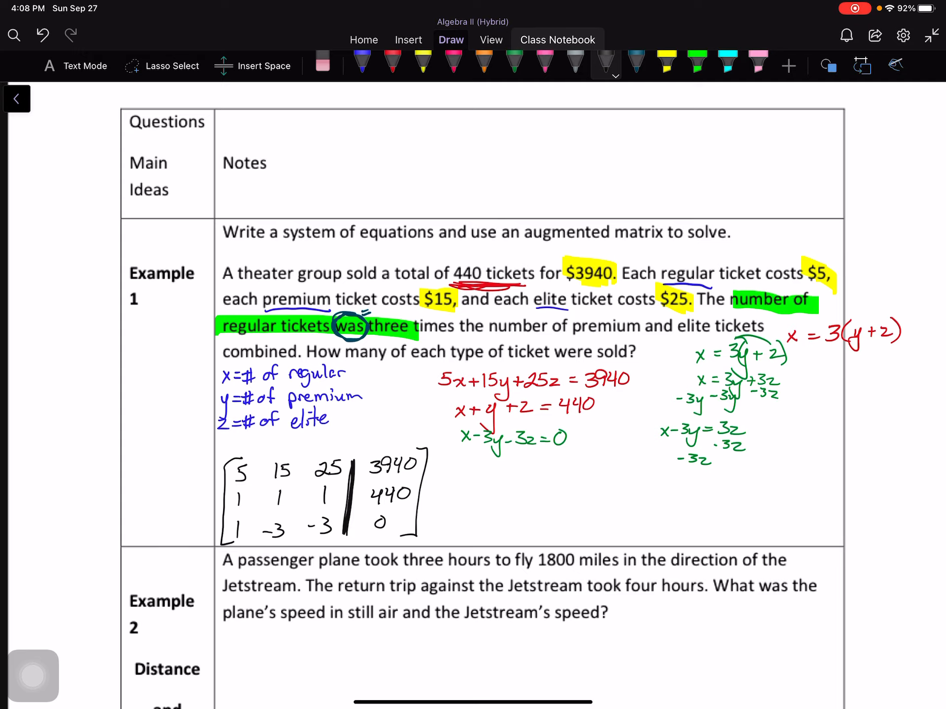
scroll("down", 3)
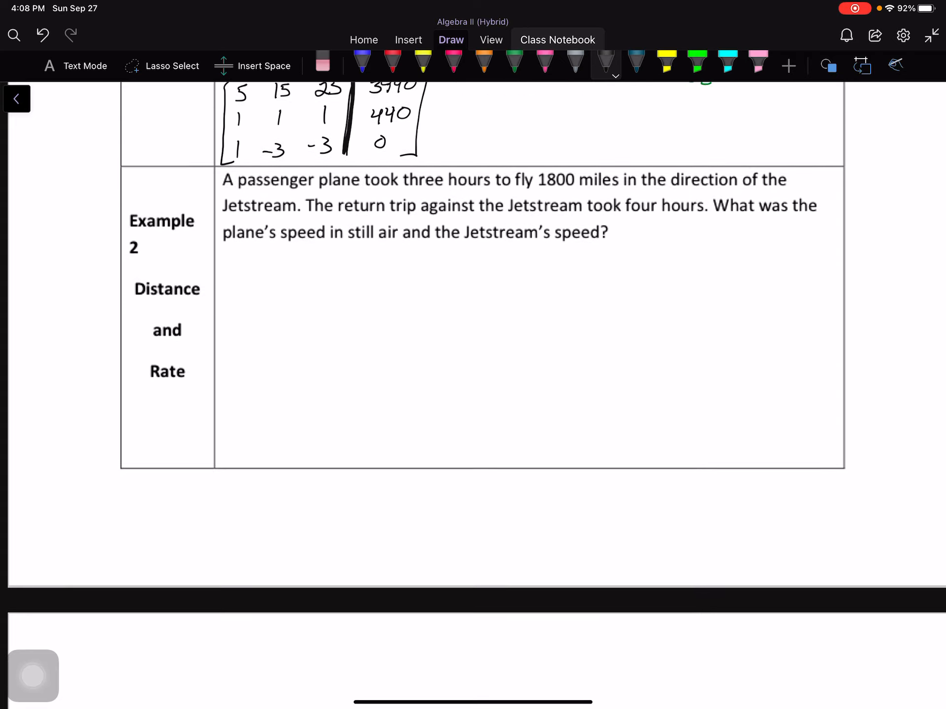
Scroll to the Example 3 quilt problem and define z as the number of large quilts
scroll("down", 3)
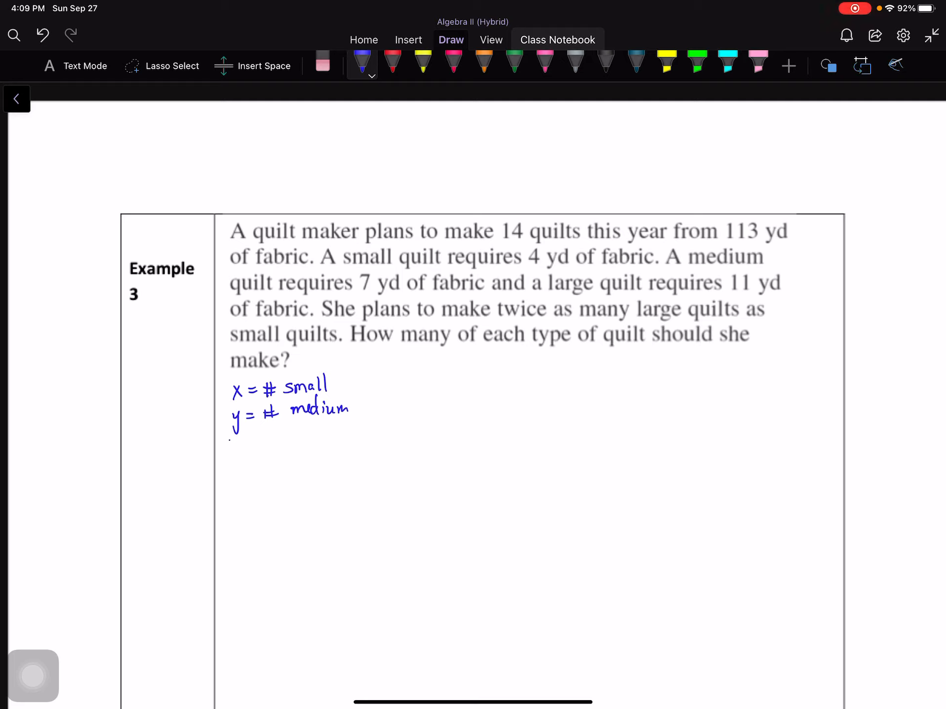
left_click_drag(231, 437, 277, 434)
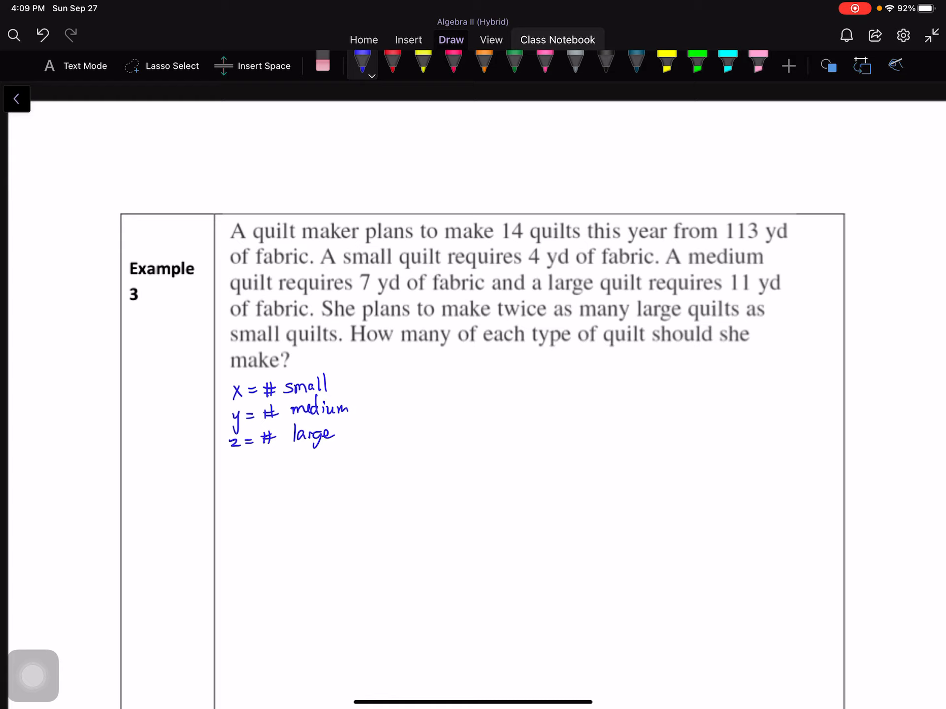
Underline '14 quilts' and write the total-quilts equation x+y+z=14
left_click_drag(507, 256, 567, 254)
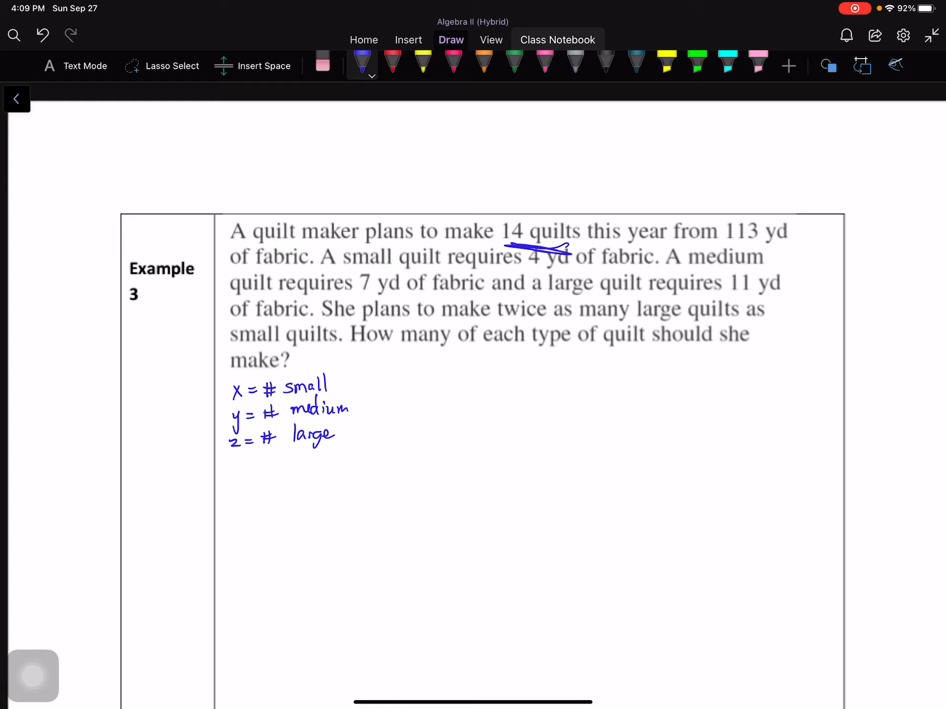
left_click_drag(465, 377, 489, 377)
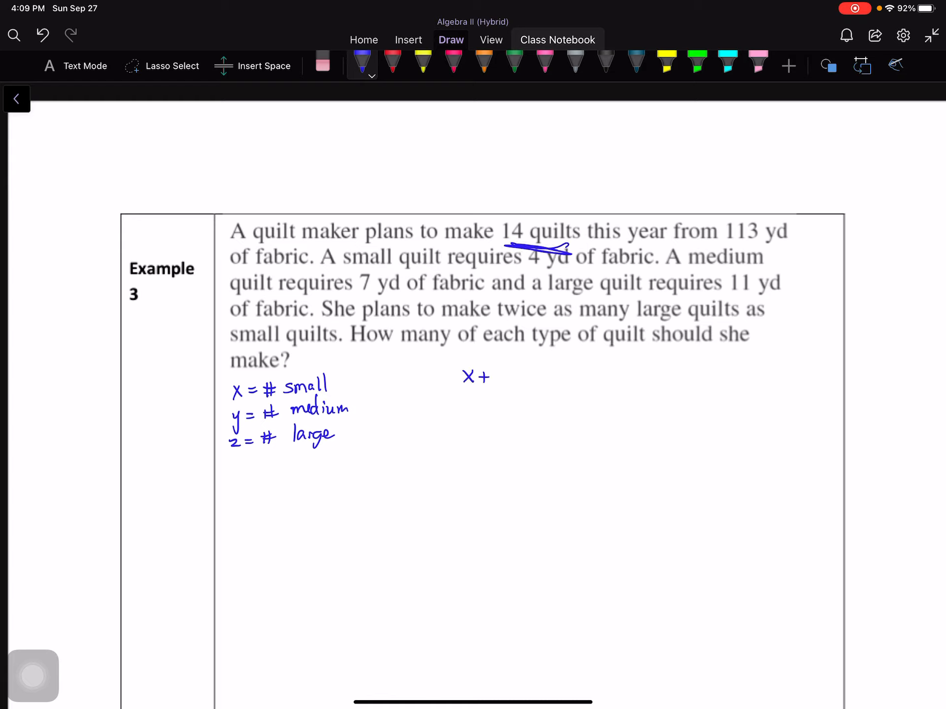
left_click_drag(495, 374, 516, 386)
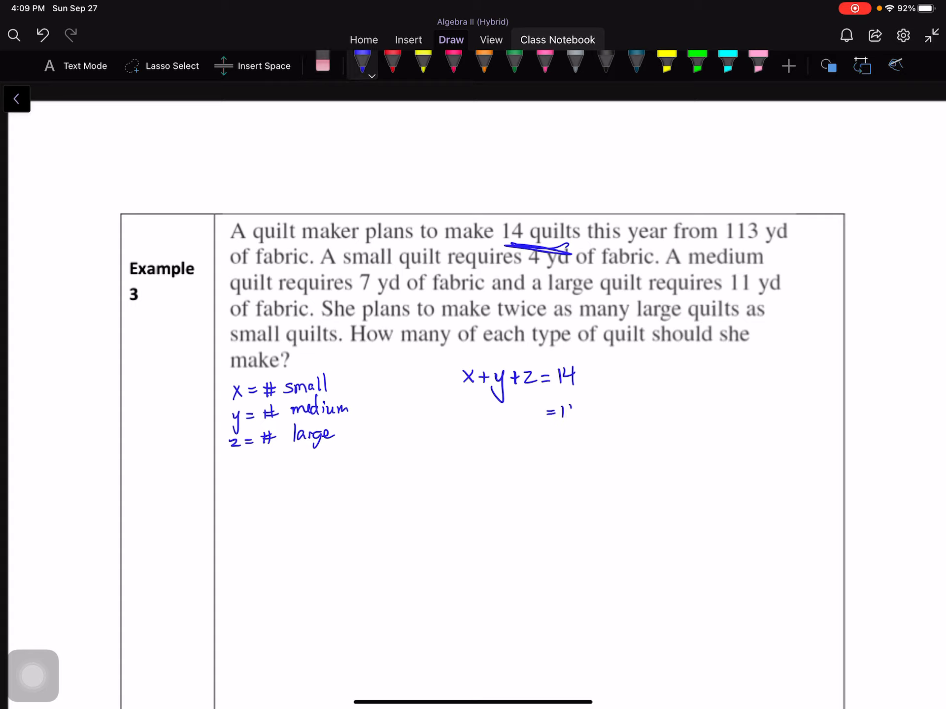
type("113")
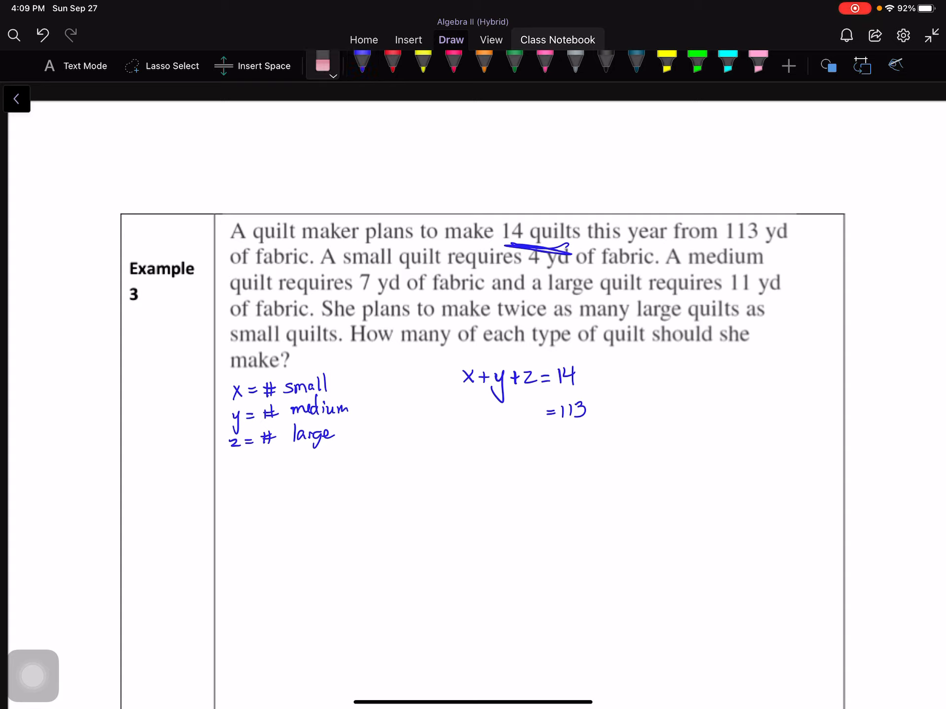
Underline 4 yd, write 4x + 7y + 11z = 113, and highlight the twice-as-many phrase
left_click(361, 60)
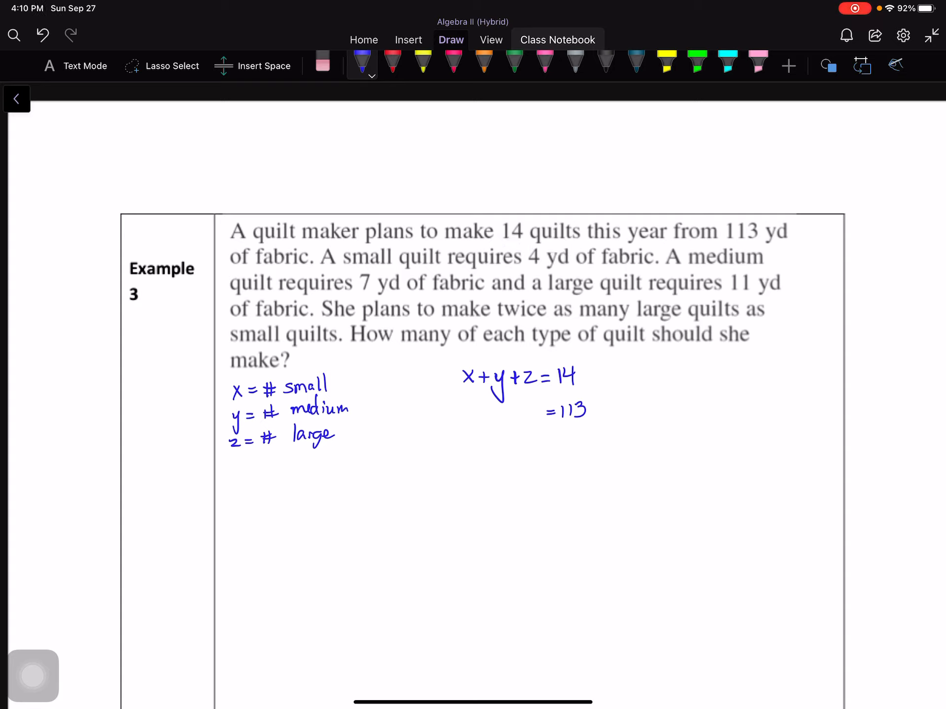
left_click_drag(534, 269, 568, 268)
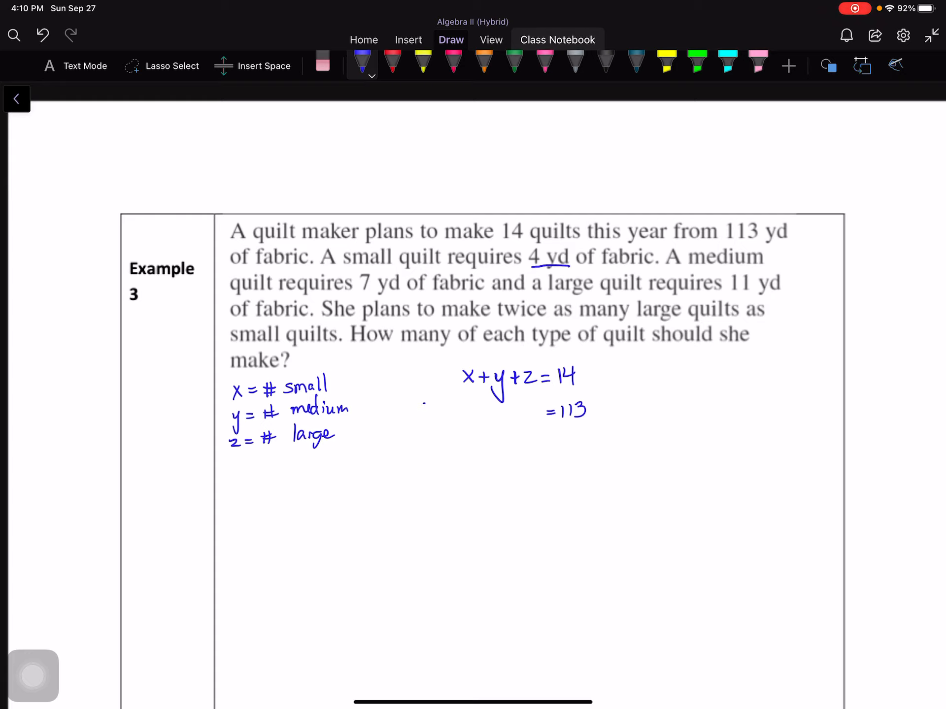
type("4x")
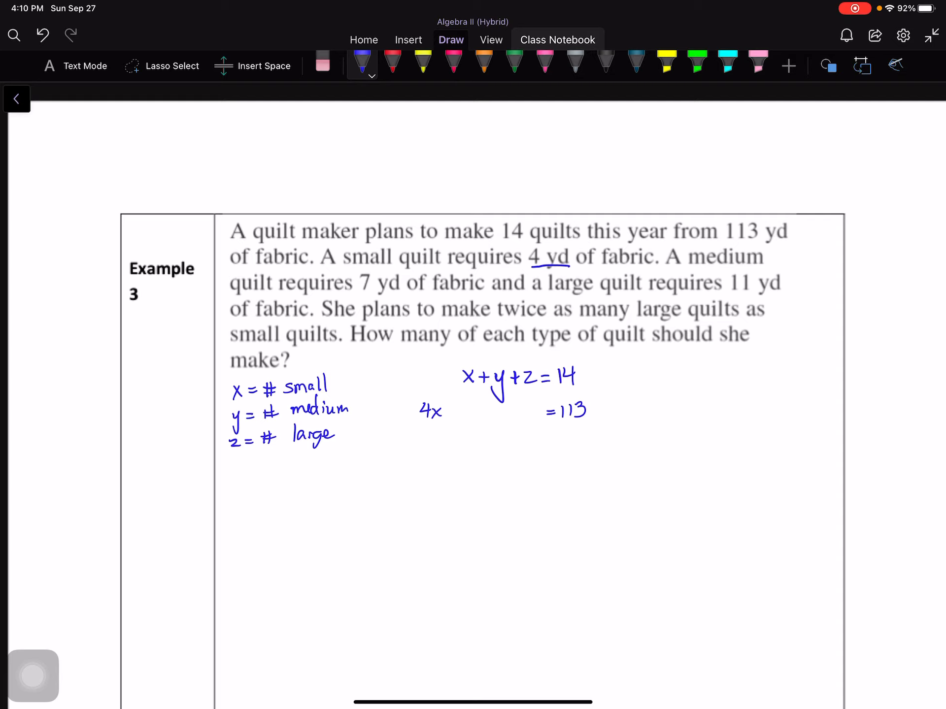
left_click_drag(452, 416, 461, 407)
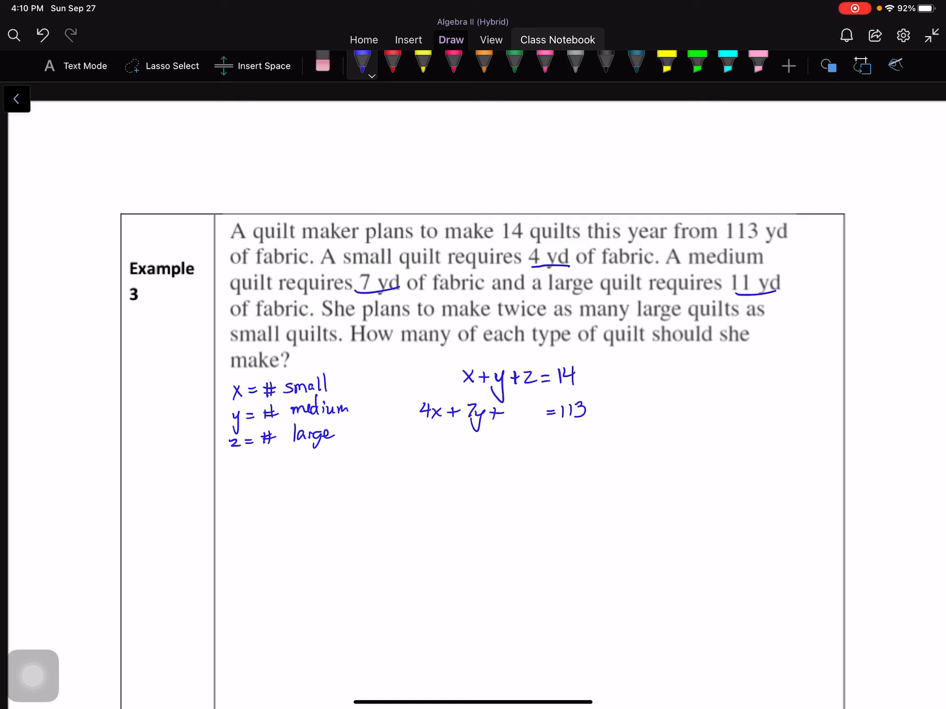
left_click_drag(516, 411, 543, 416)
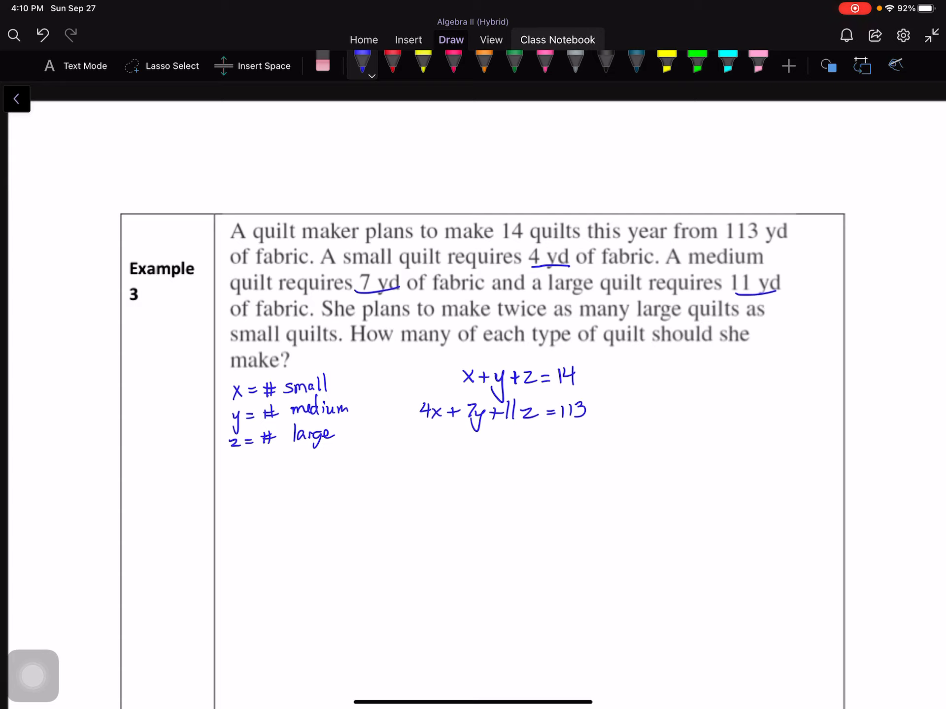
left_click(666, 64)
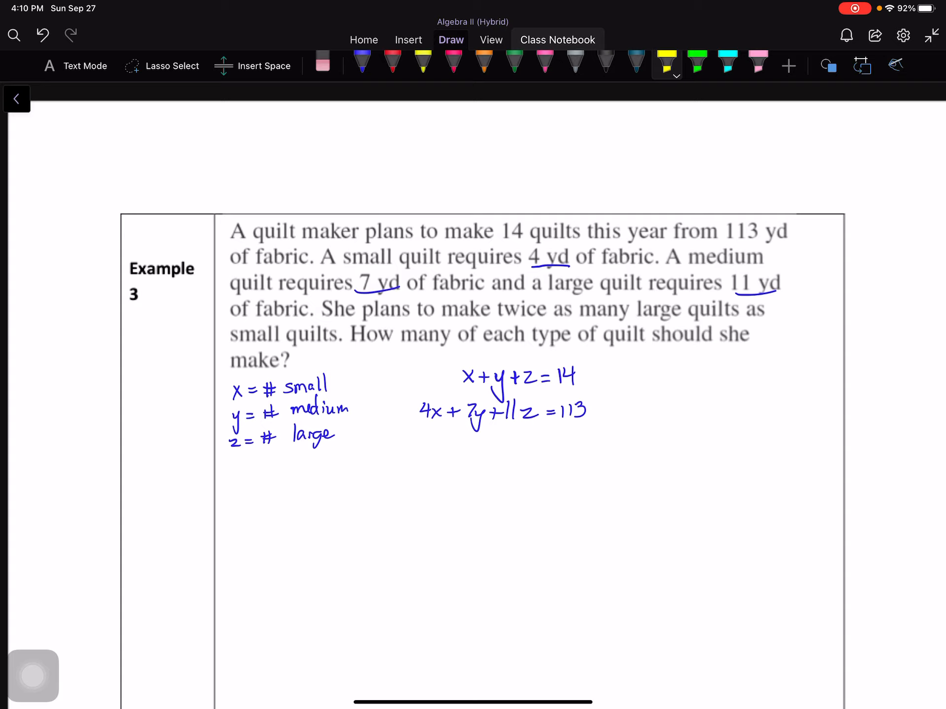
left_click_drag(499, 310, 742, 309)
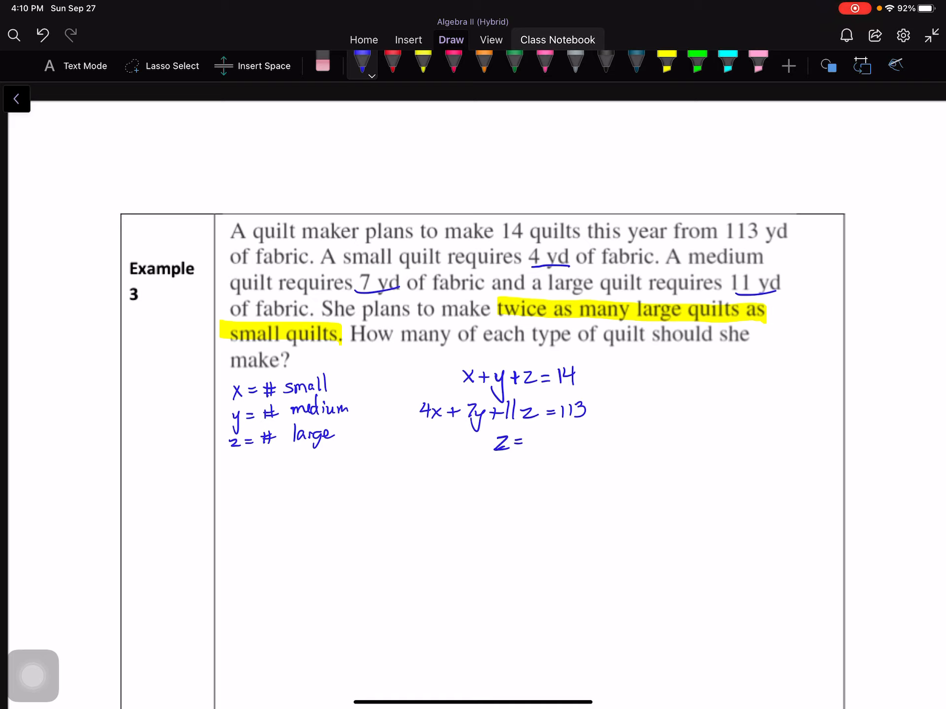
Write z = 2x, move it right, and rearrange it in red to −2x + z = 0
left_click_drag(524, 440, 549, 443)
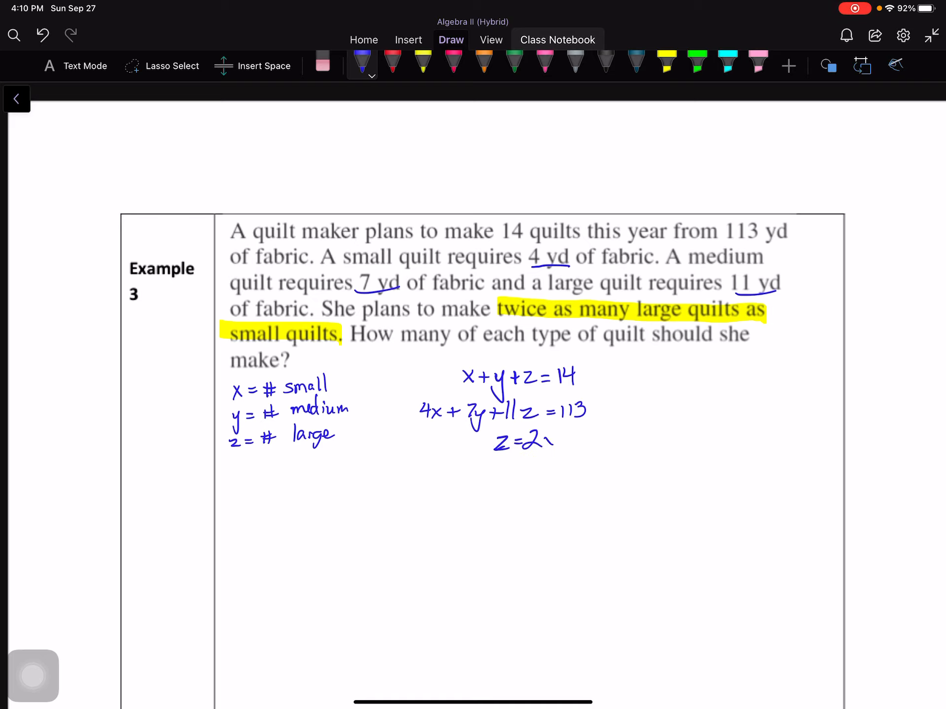
left_click_drag(540, 431, 552, 449)
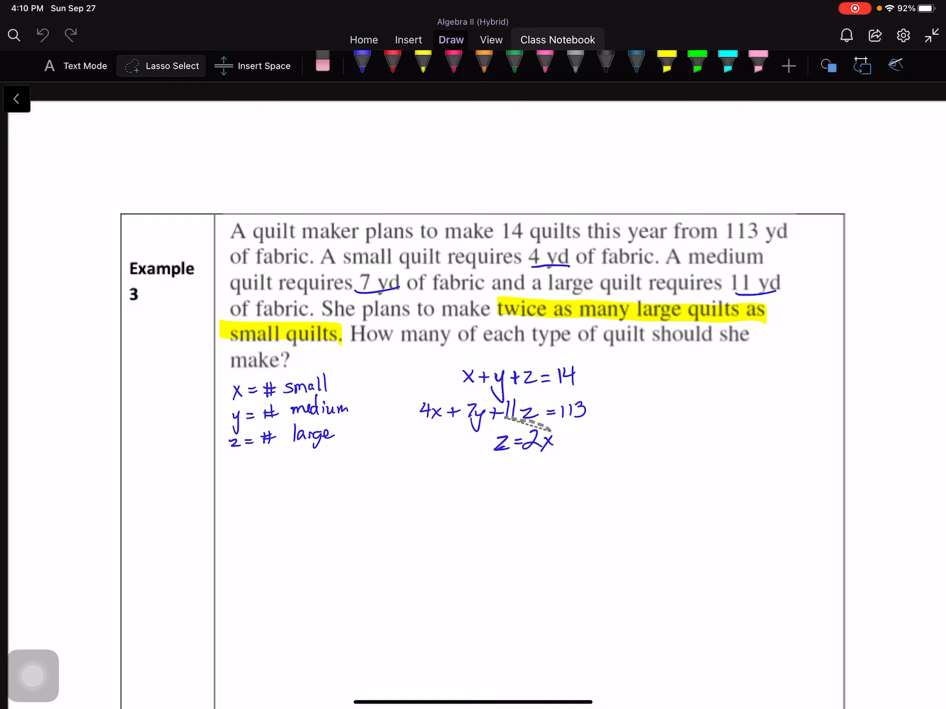
left_click_drag(524, 439, 707, 369)
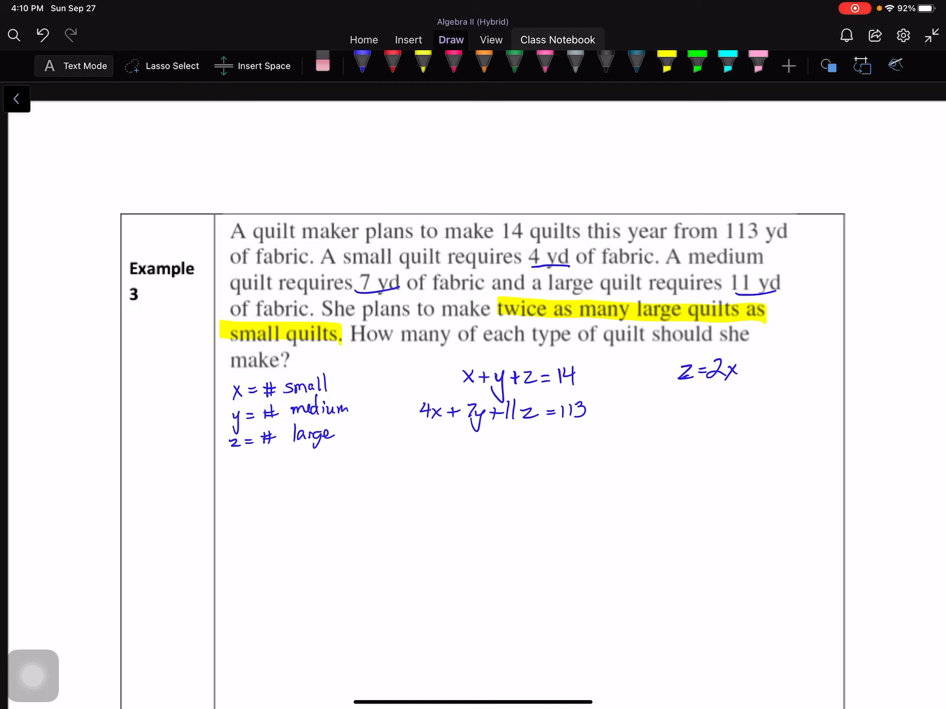
left_click(392, 64)
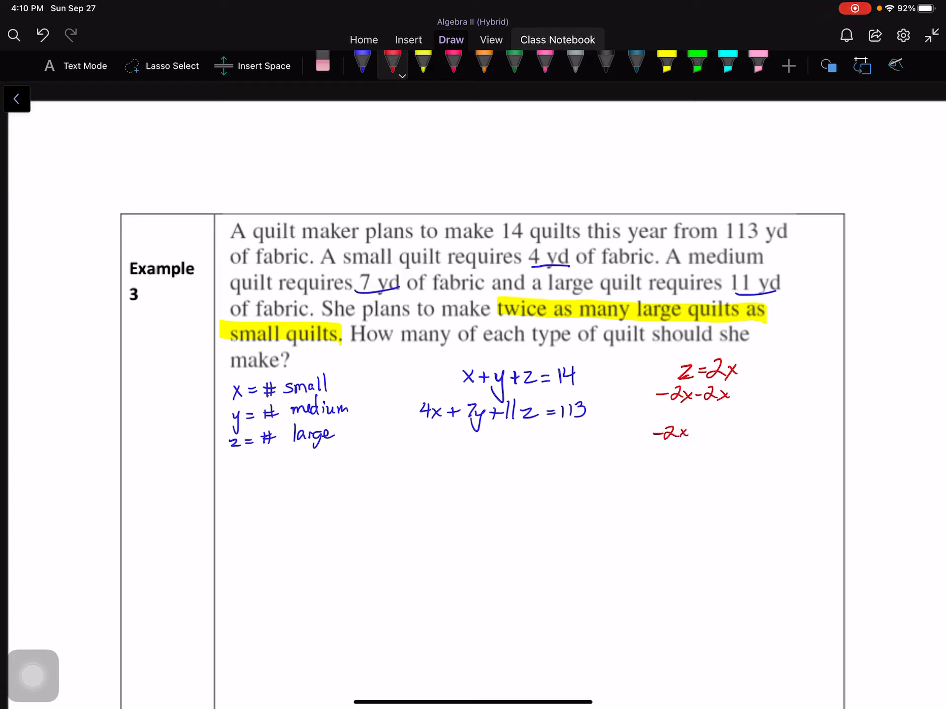
type("+Z=0")
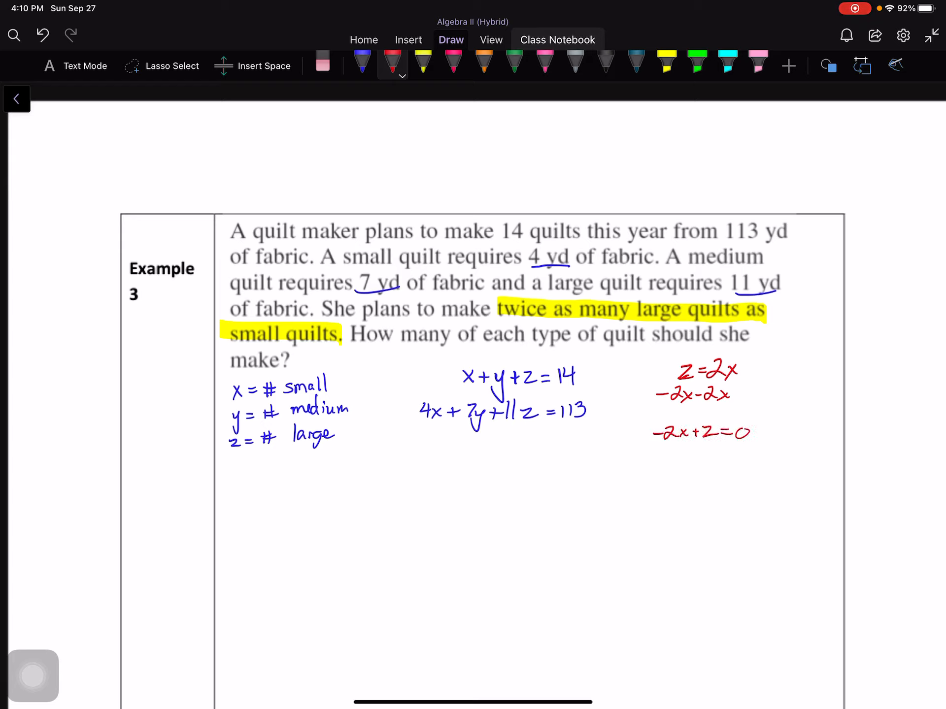
left_click(363, 62)
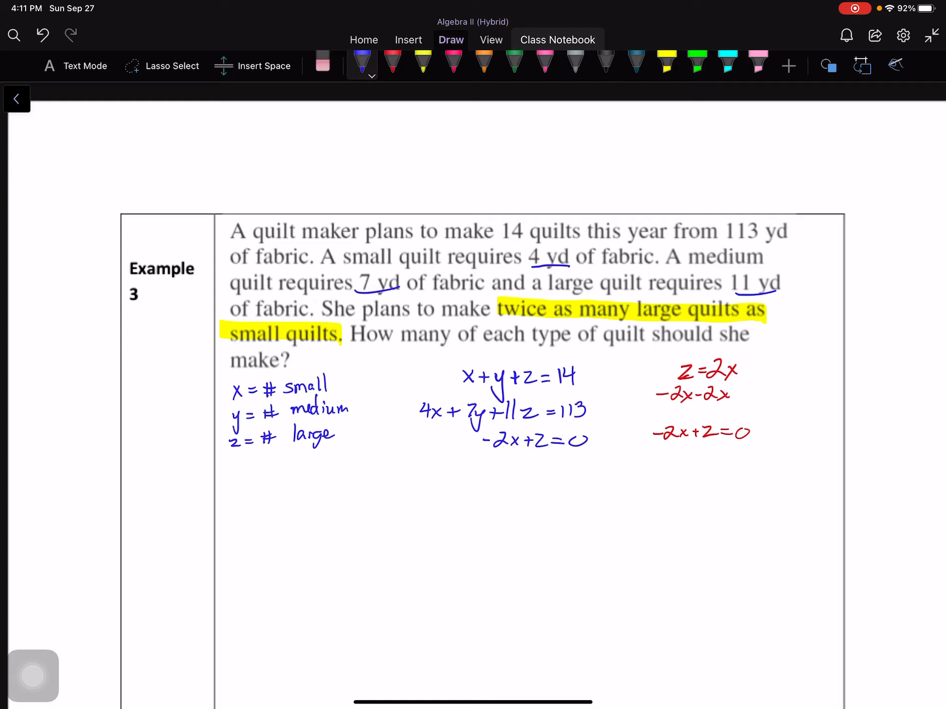
Ink the matrix bracket, coefficient rows 1 1 1, 4 7 11, -2 0 1, and the augmentation bar
left_click_drag(380, 495, 359, 609)
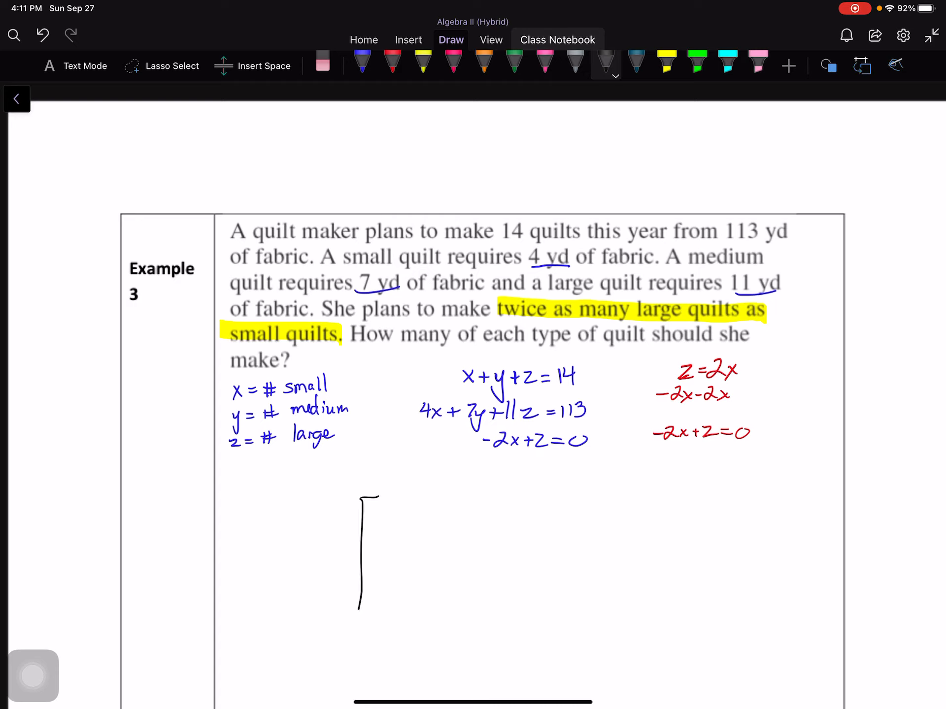
left_click_drag(360, 609, 381, 615)
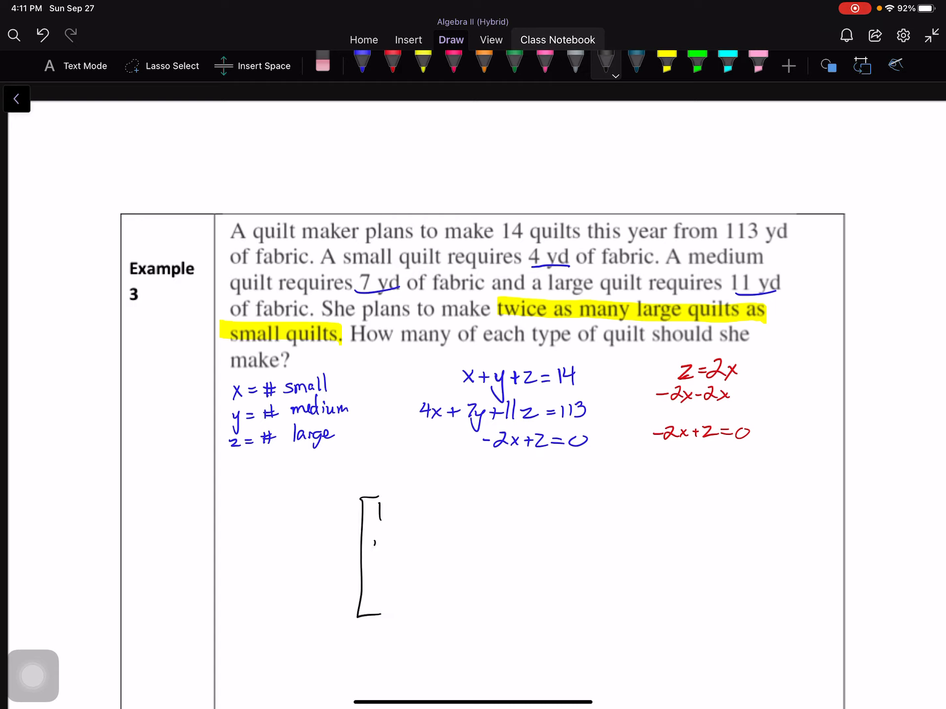
left_click_drag(377, 546, 380, 588)
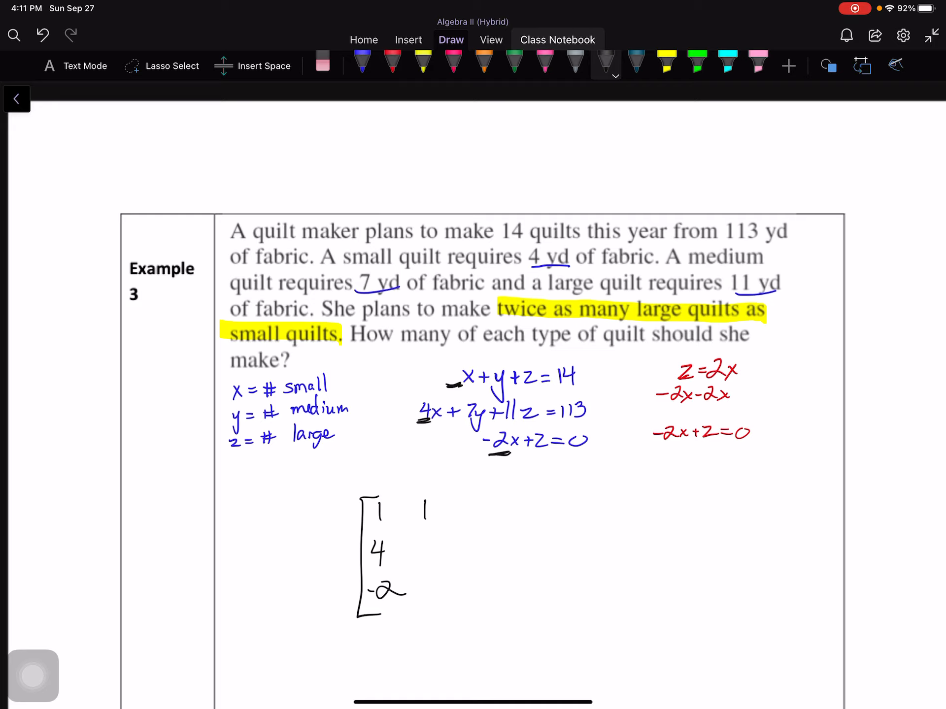
type("7")
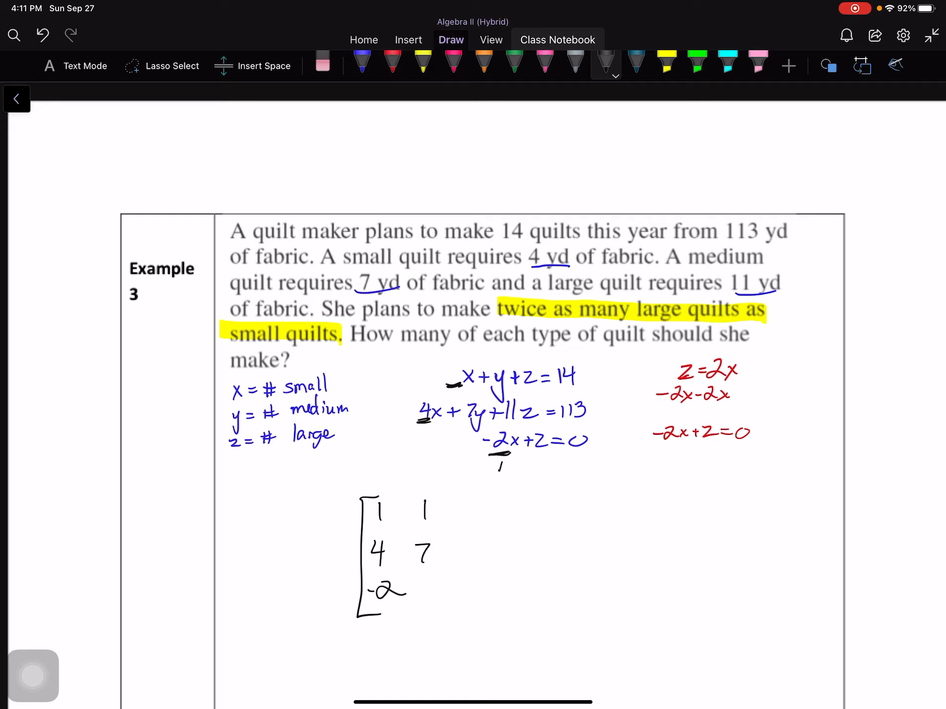
left_click_drag(494, 464, 549, 458)
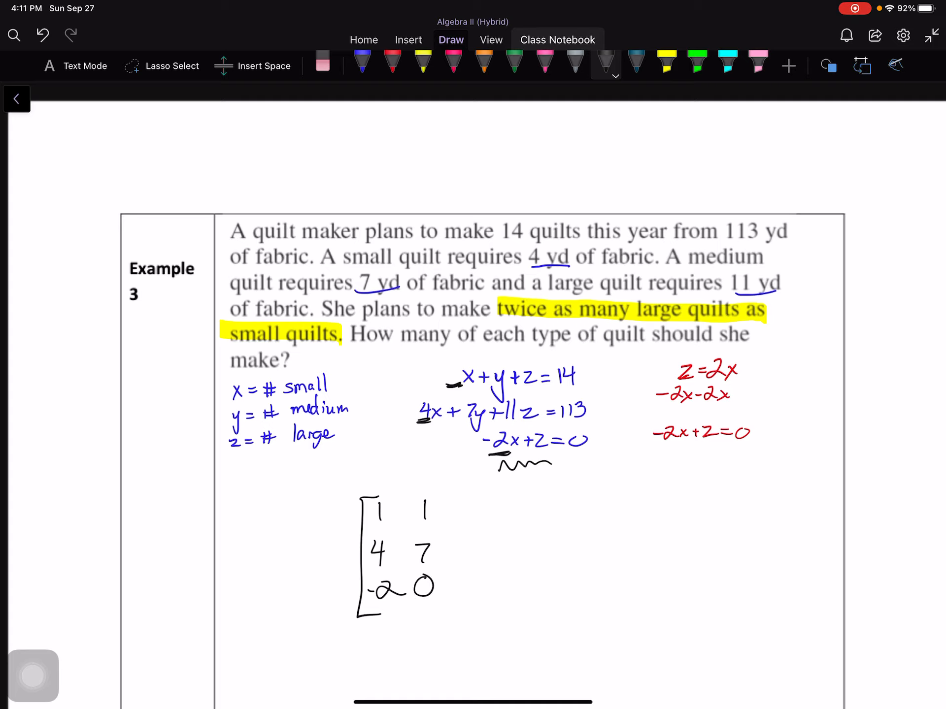
left_click(322, 65)
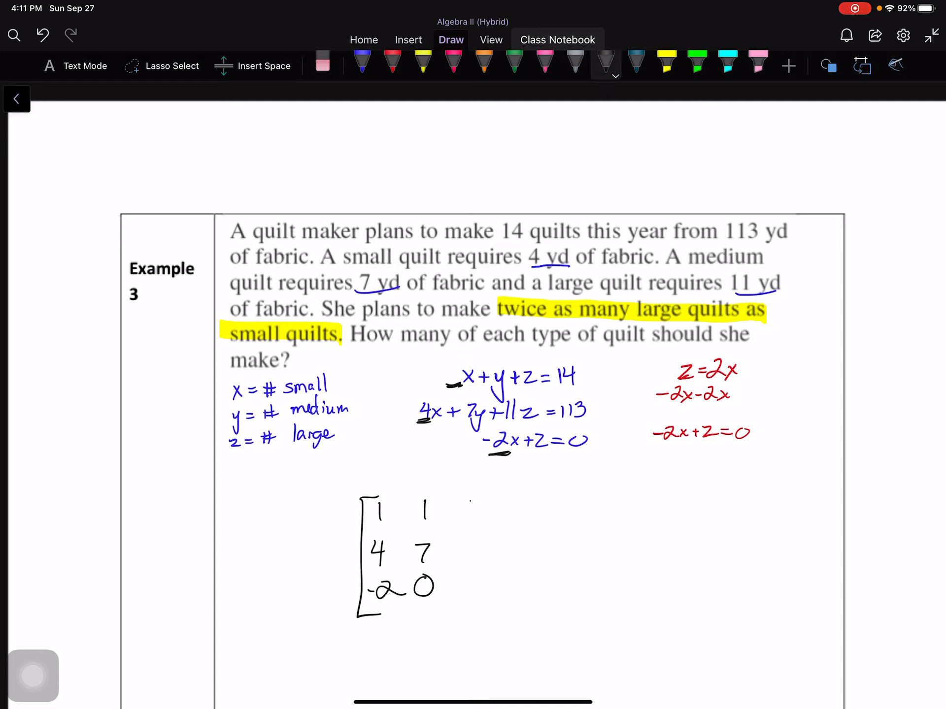
left_click_drag(464, 513, 462, 589)
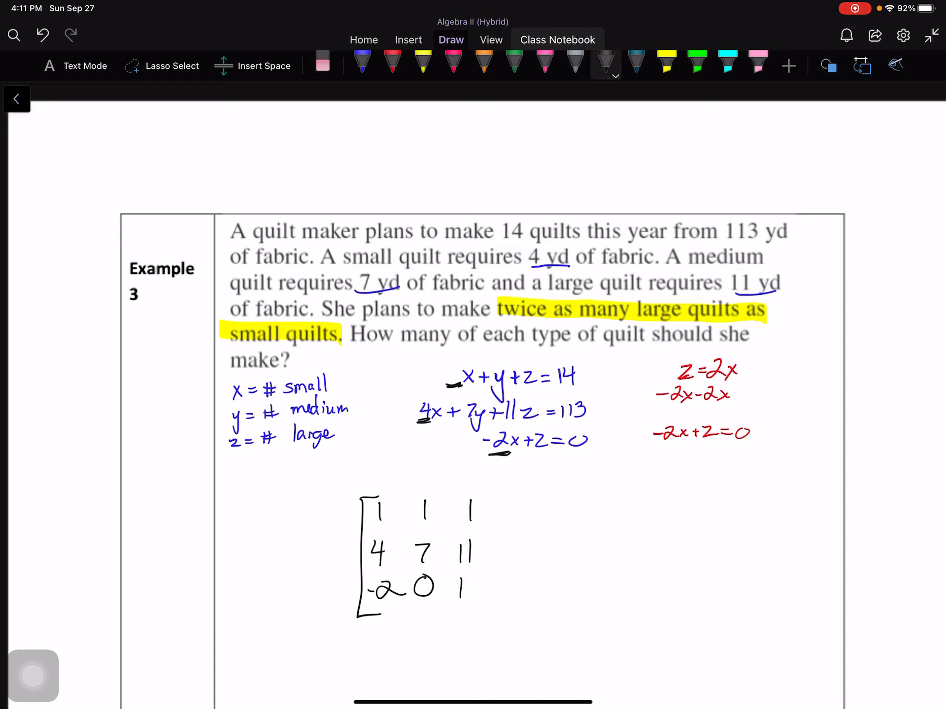
left_click_drag(489, 501, 489, 597)
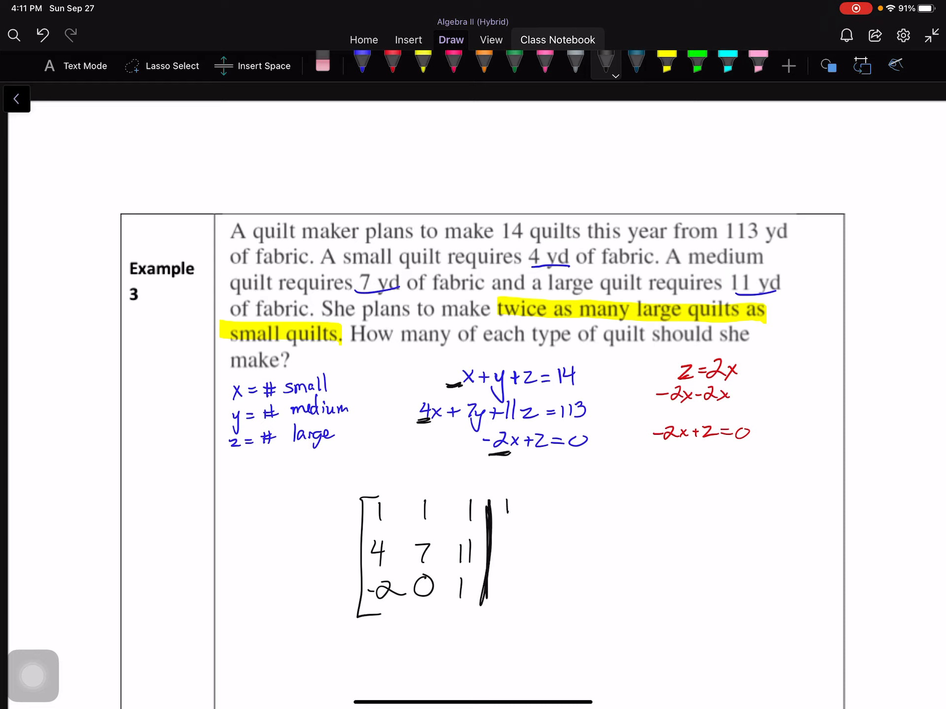